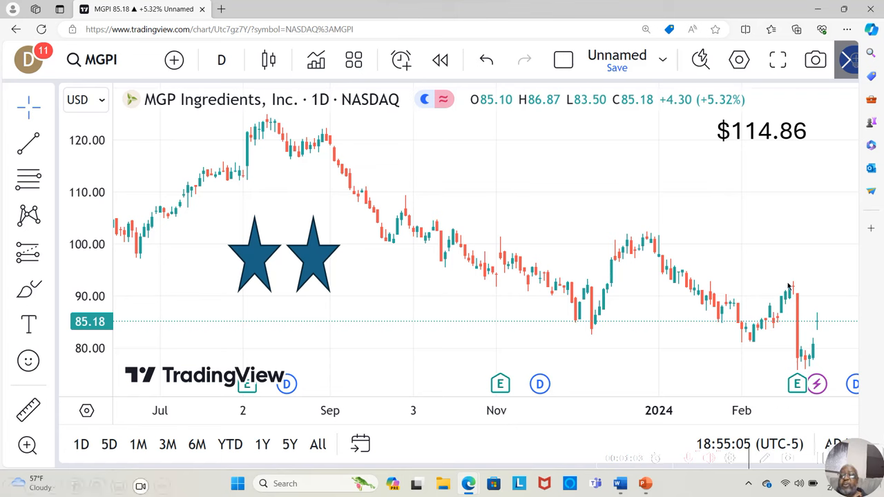
mouse_move(794, 291)
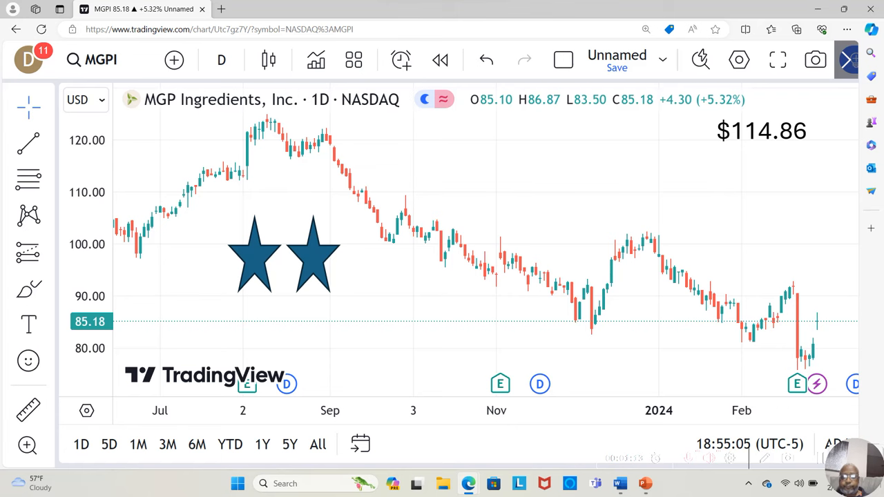
- Leave the MGPI daily chart with its $114.86 target for the YouTube channel's videos page
click(221, 60)
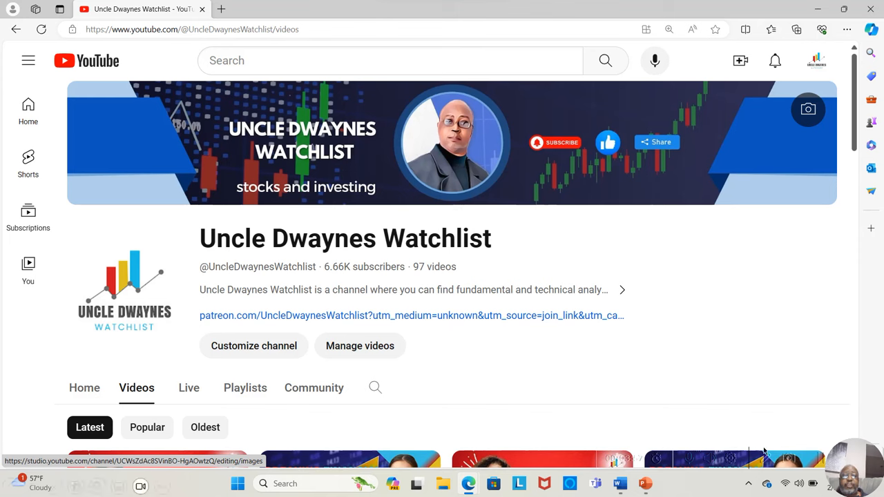
mouse_move(301, 339)
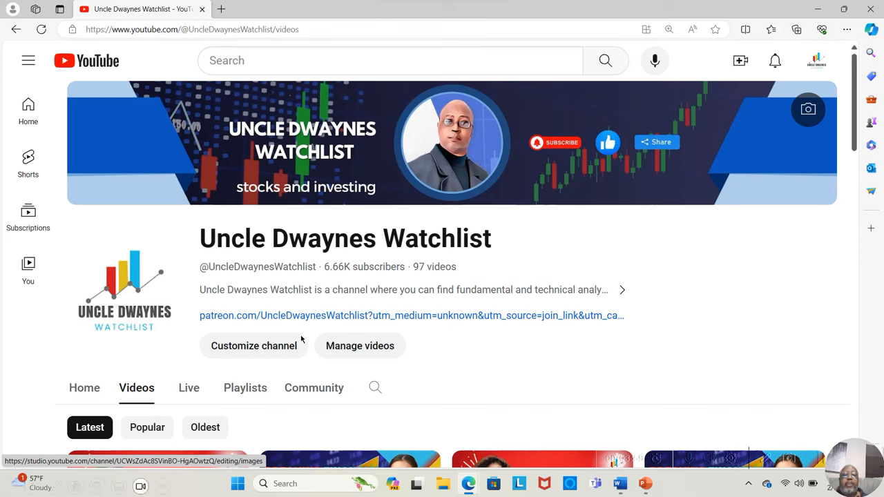
mouse_move(274, 331)
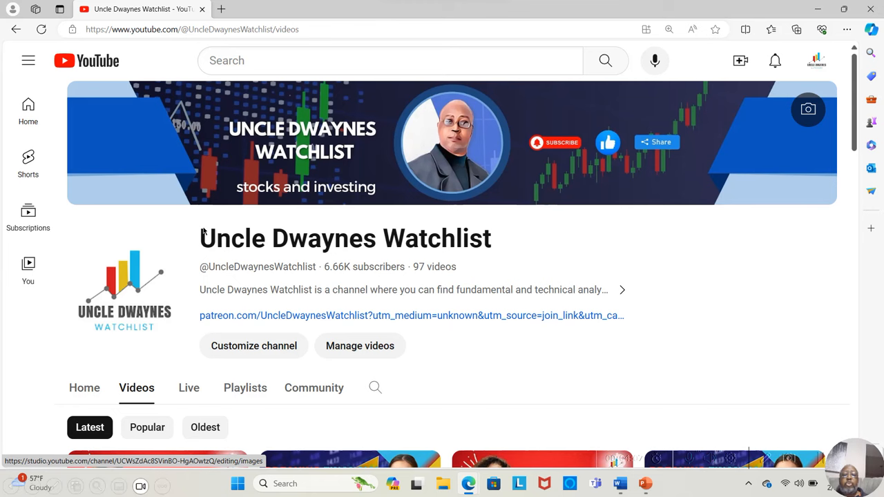
mouse_move(270, 324)
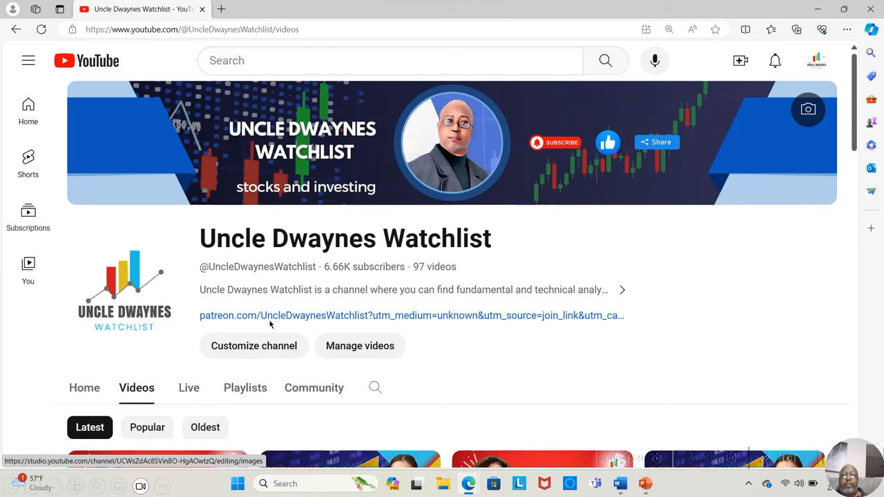
- Follow the patreon.com link to the Patreon page listing three $25-per-month tiers
click(276, 316)
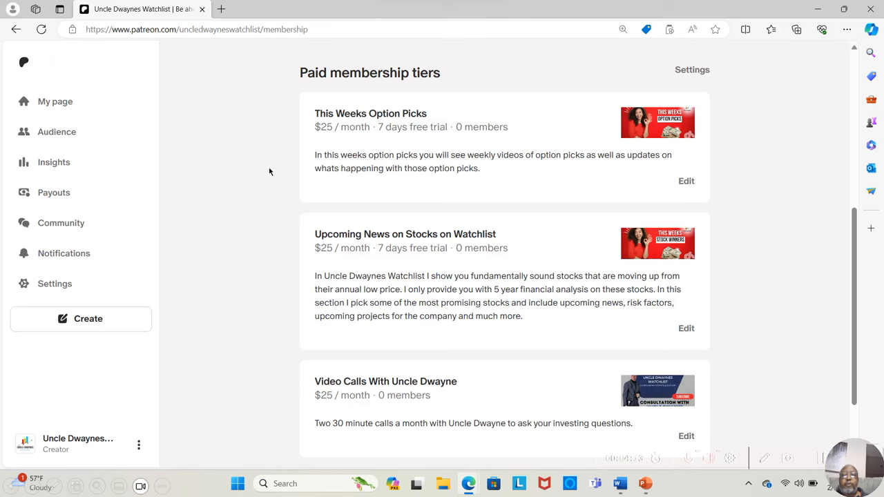
mouse_move(364, 136)
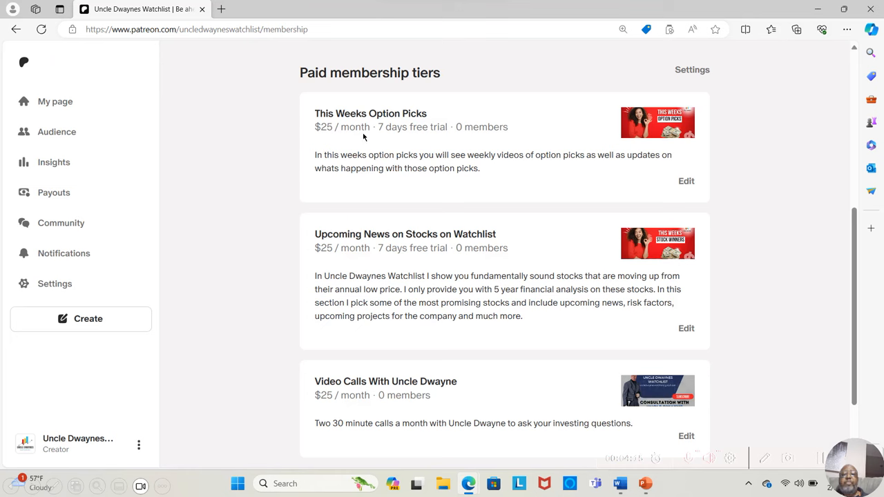
mouse_move(400, 140)
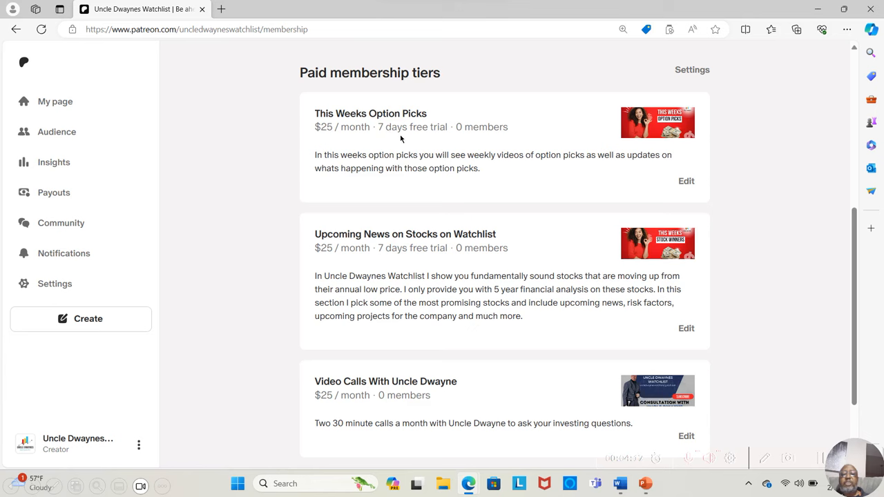
mouse_move(373, 200)
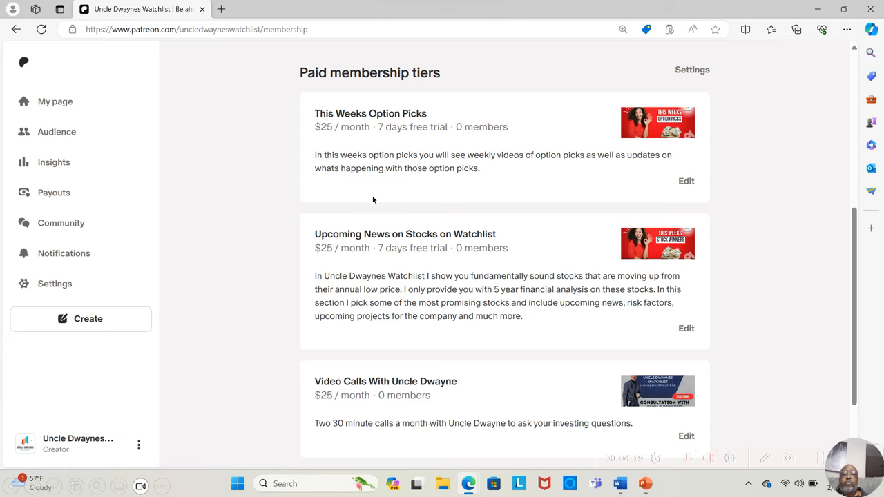
mouse_move(341, 199)
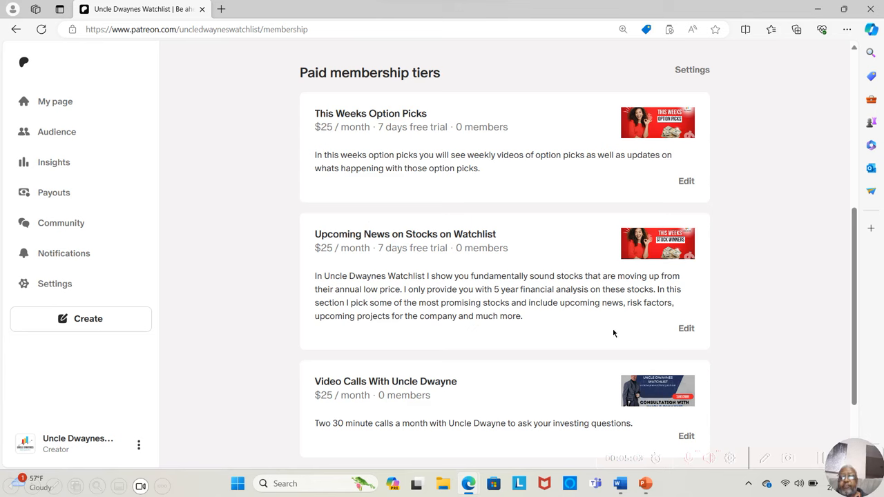
mouse_move(737, 397)
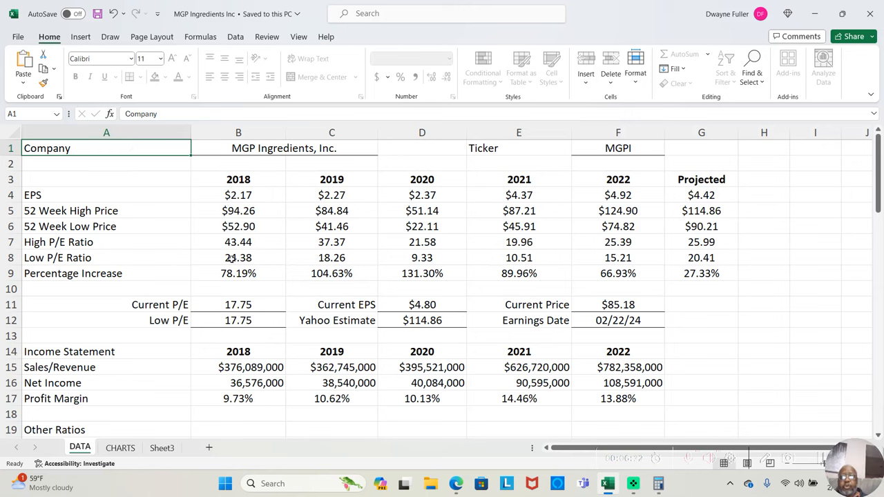
mouse_move(578, 304)
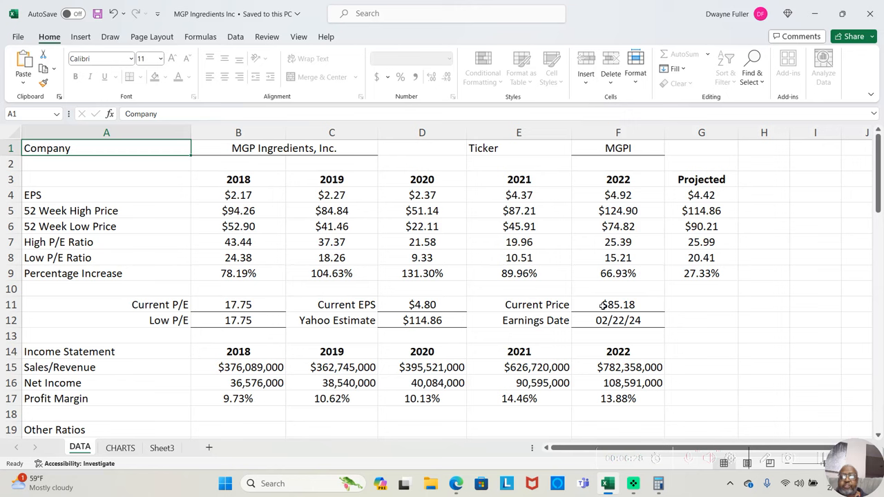
mouse_move(620, 297)
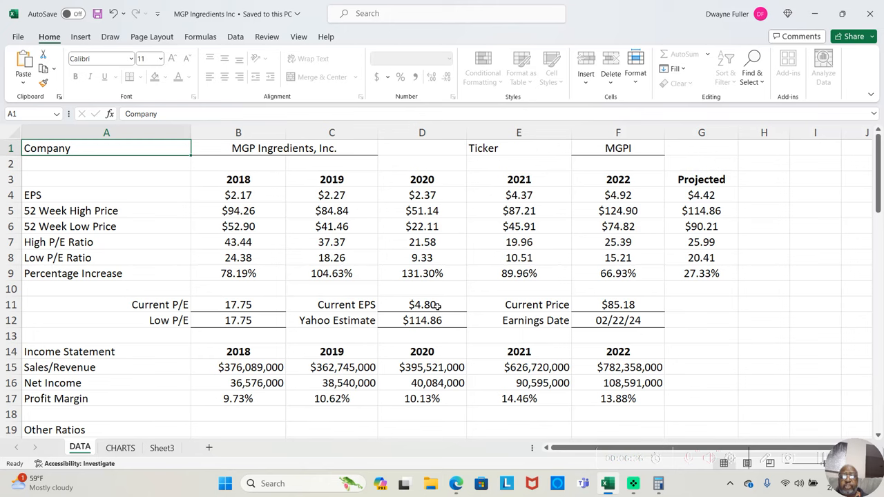
click(238, 211)
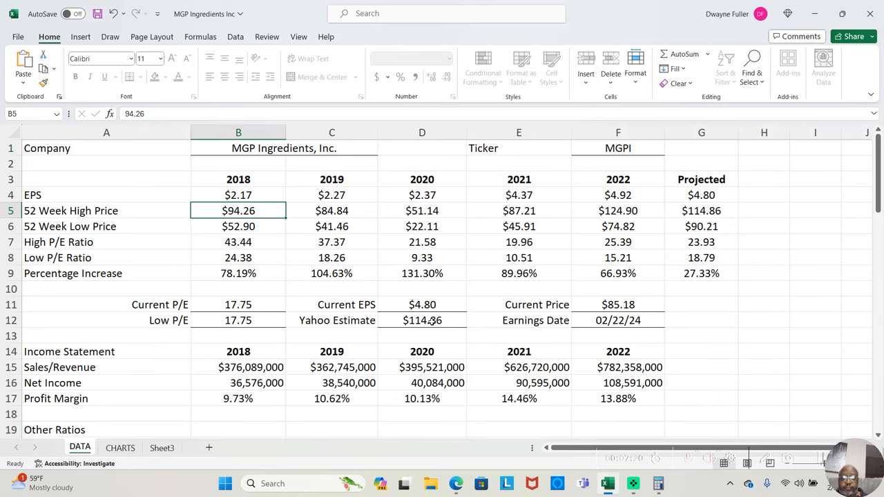
mouse_move(442, 308)
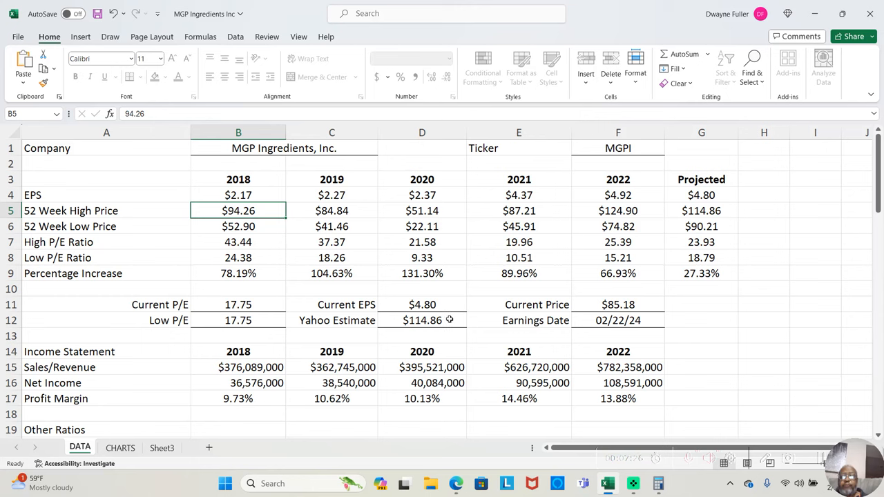
mouse_move(571, 315)
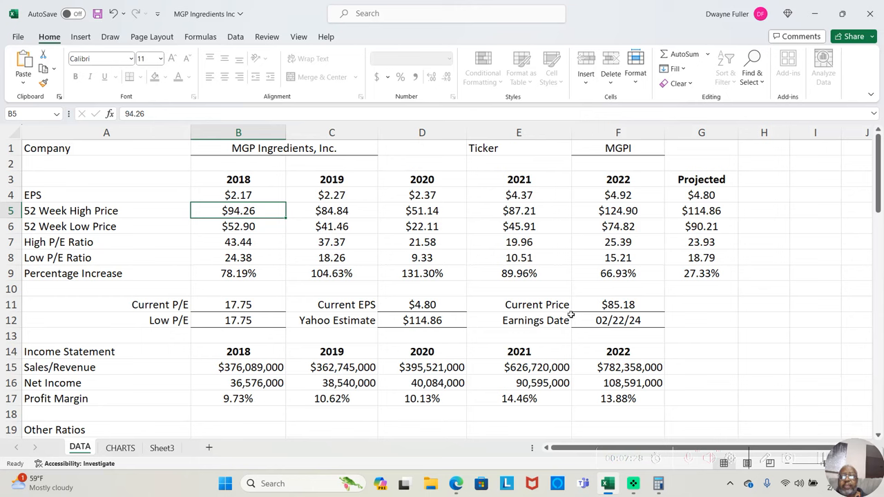
mouse_move(707, 212)
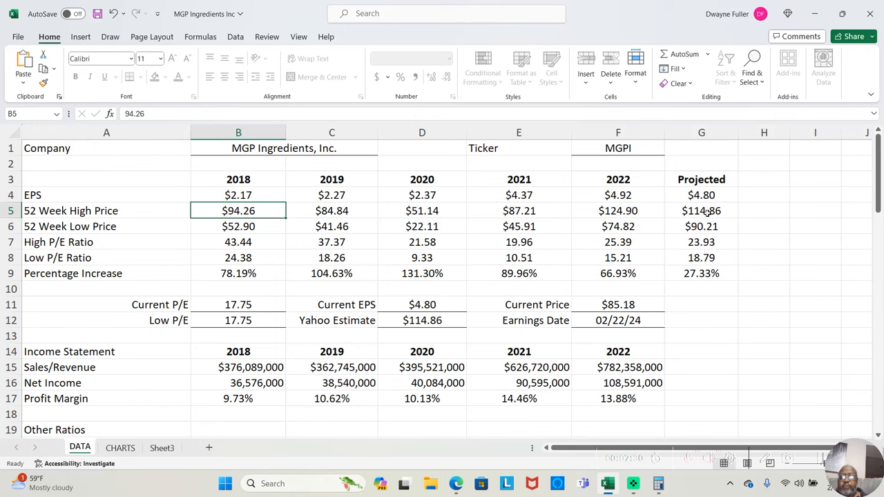
mouse_move(707, 212)
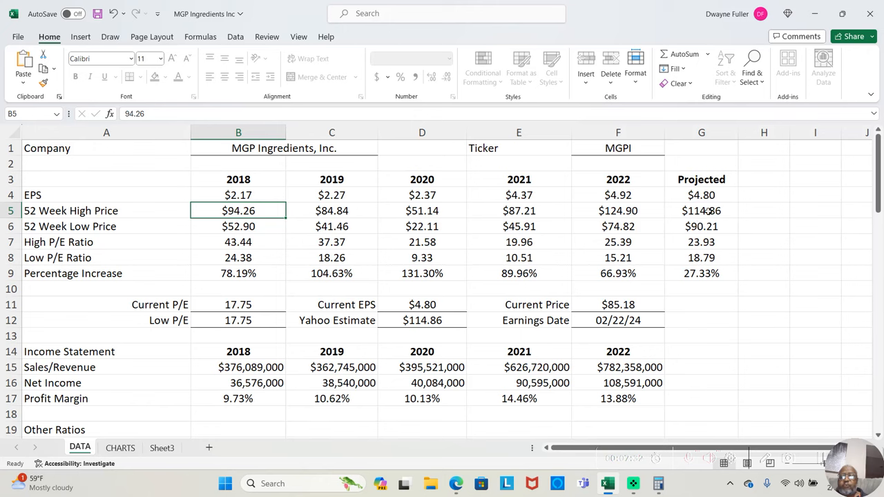
mouse_move(684, 245)
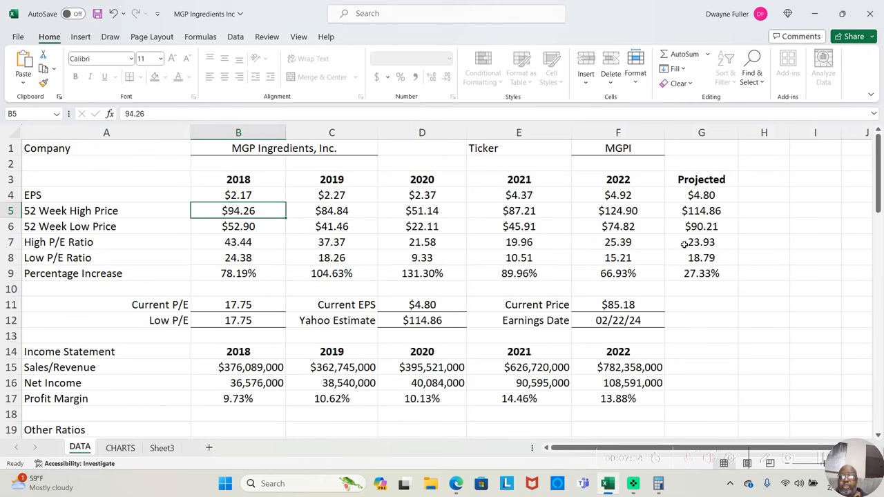
mouse_move(639, 305)
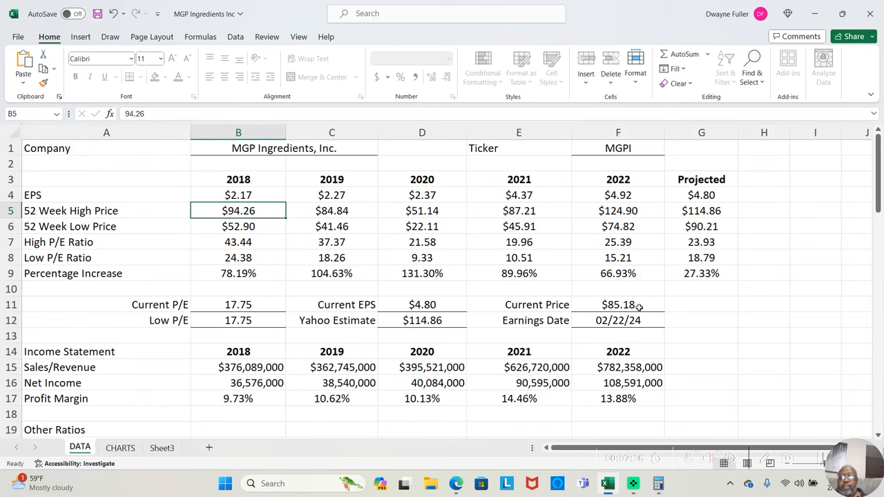
mouse_move(638, 305)
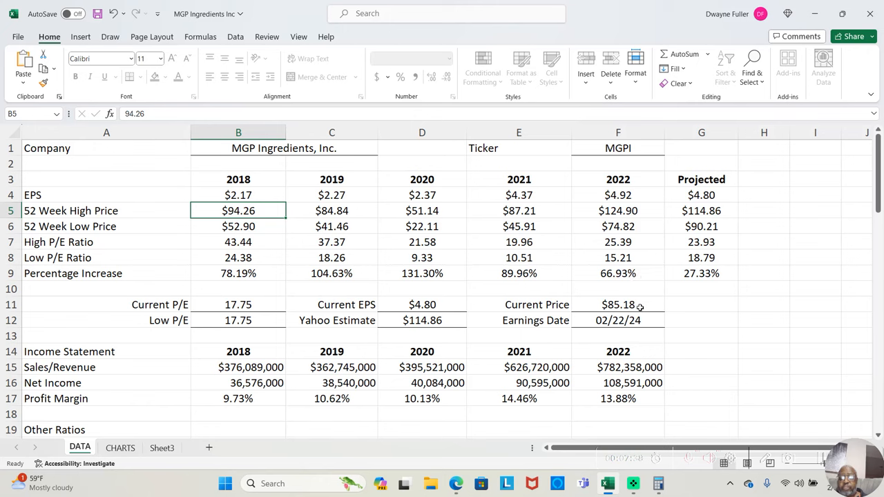
mouse_move(637, 253)
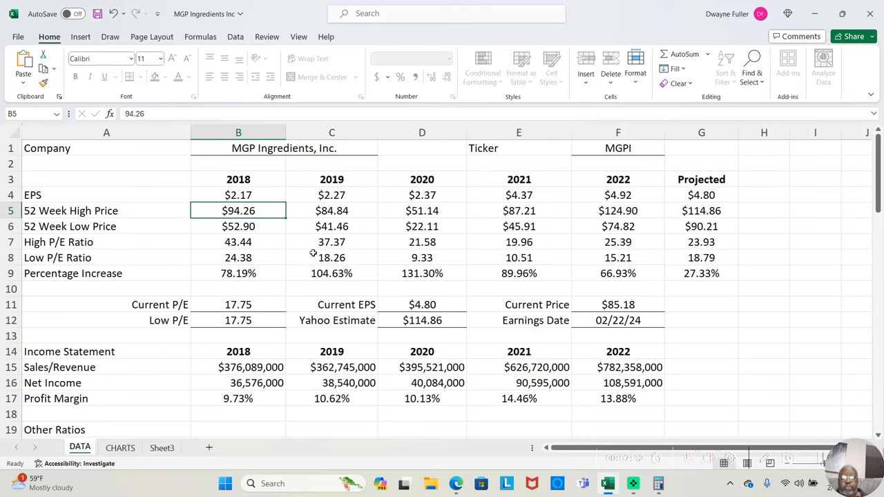
mouse_move(265, 256)
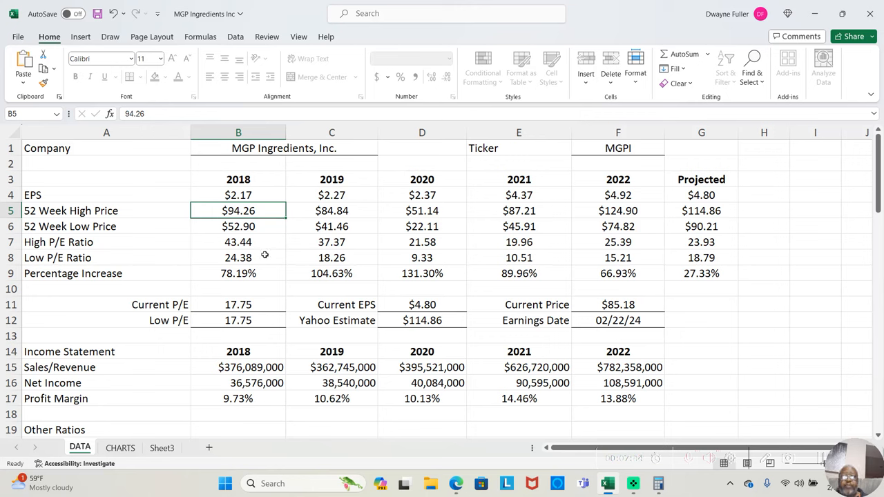
mouse_move(242, 250)
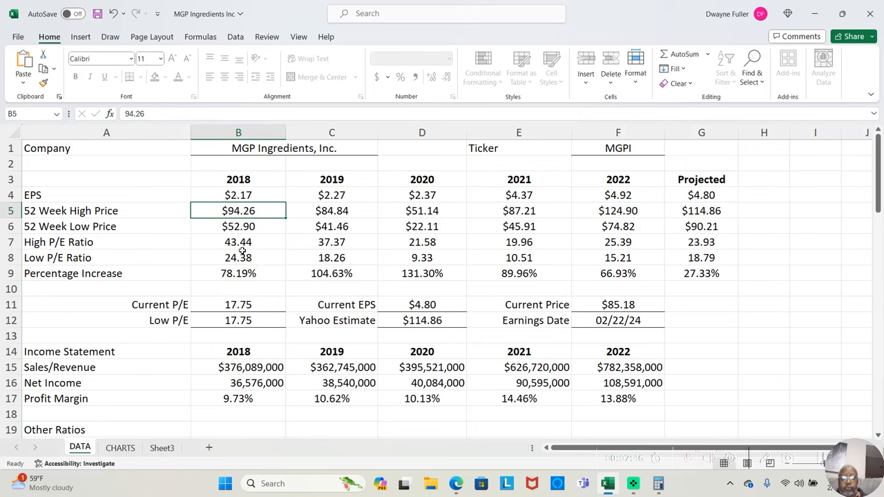
mouse_move(246, 253)
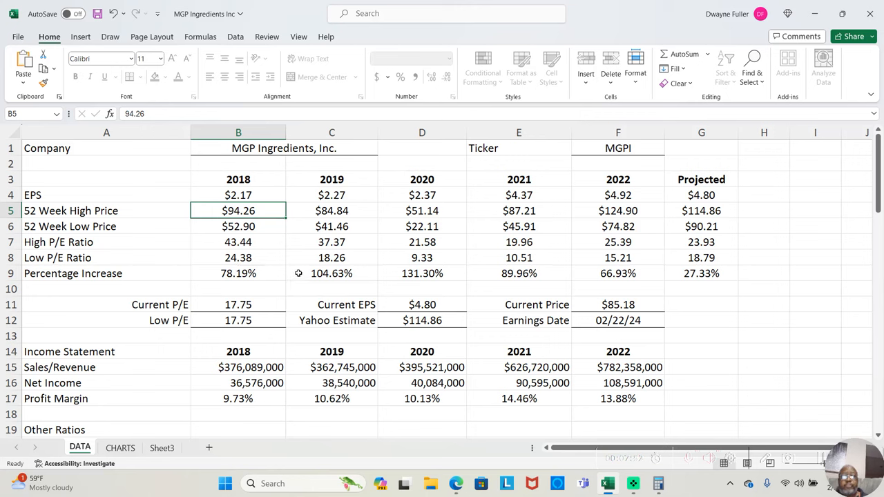
mouse_move(332, 268)
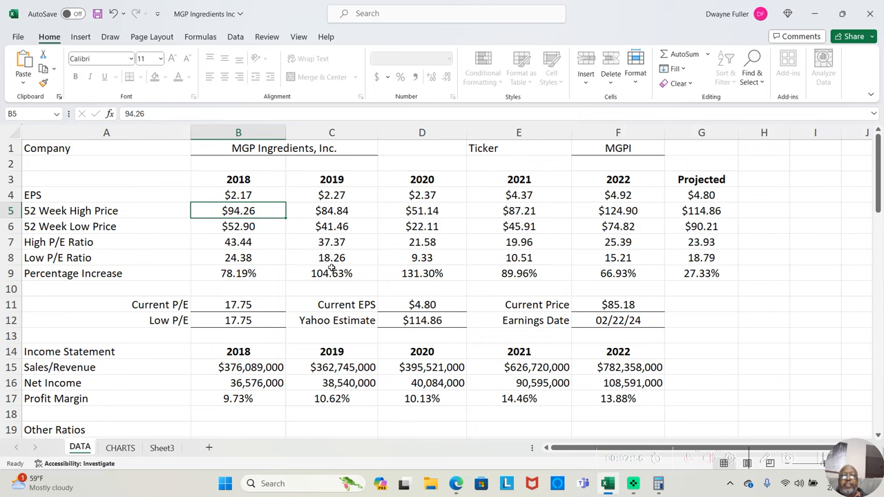
mouse_move(333, 269)
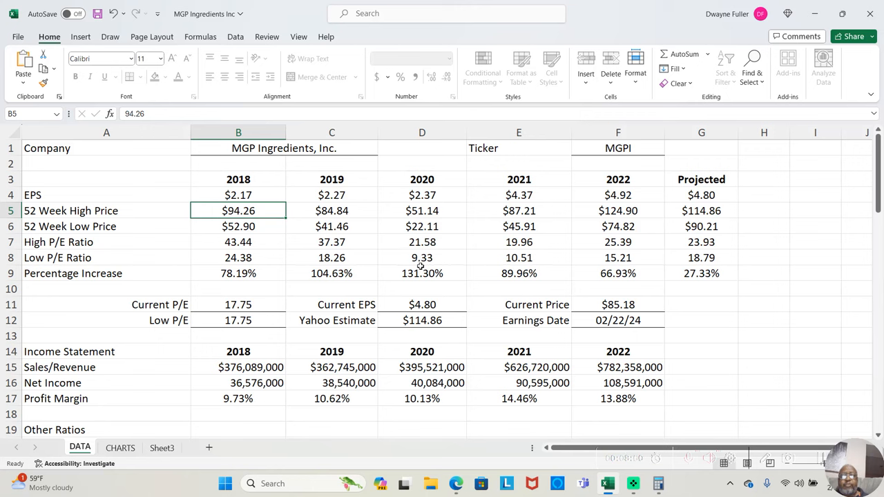
mouse_move(487, 260)
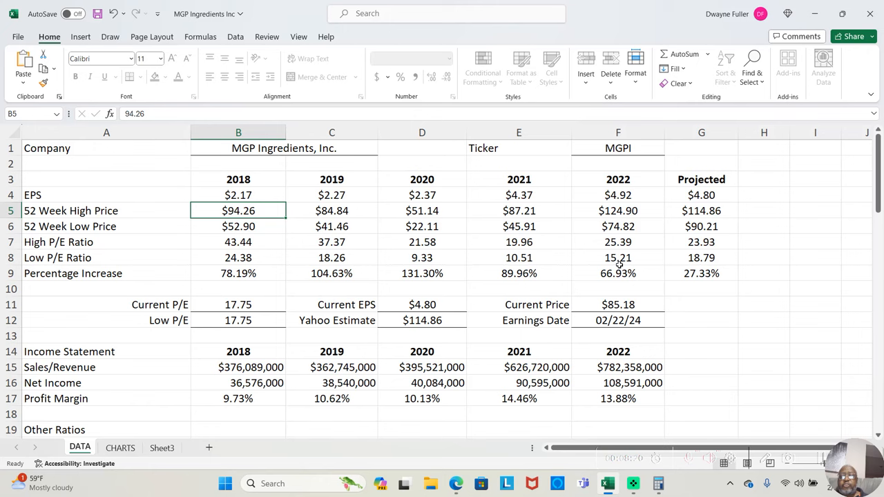
click(618, 257)
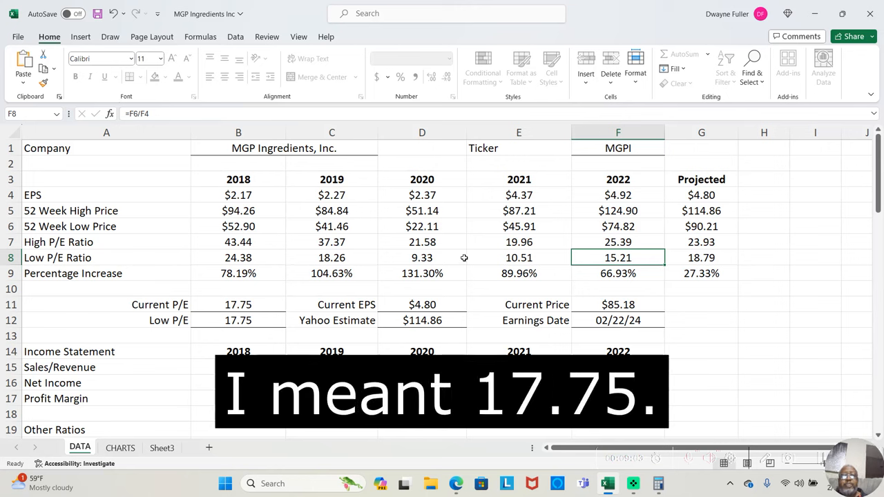
mouse_move(511, 267)
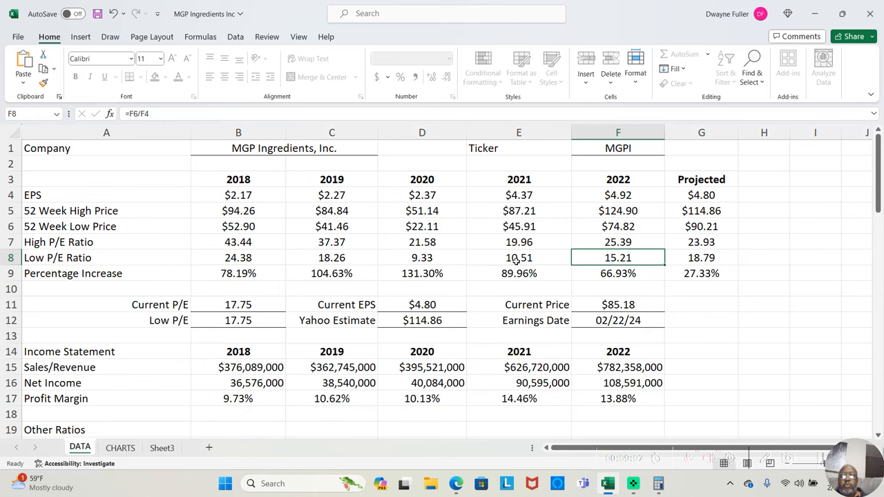
- Multiply the 2021 low P/E 10.51 by current EPS 4.8 in Calculator, giving 50.448
click(657, 483)
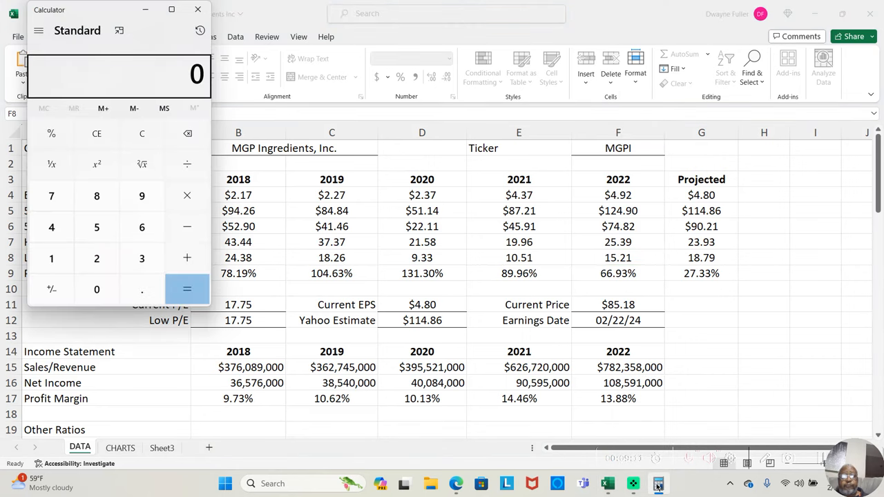
mouse_move(261, 286)
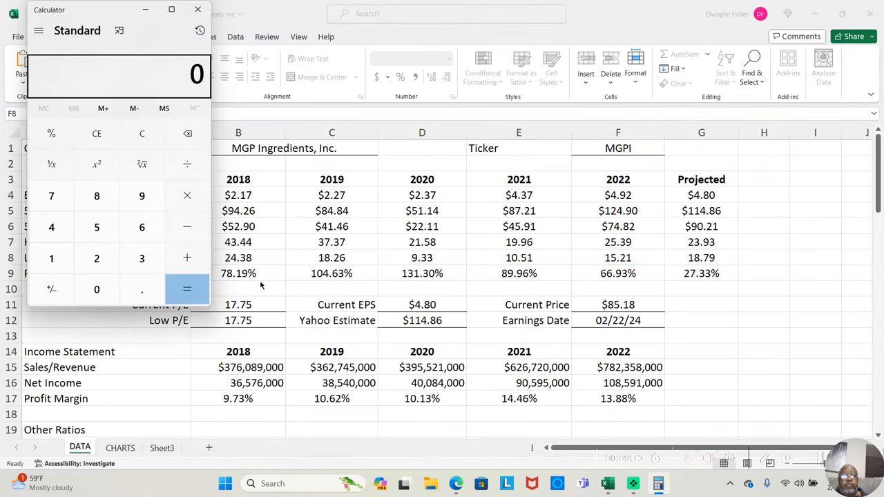
mouse_move(301, 270)
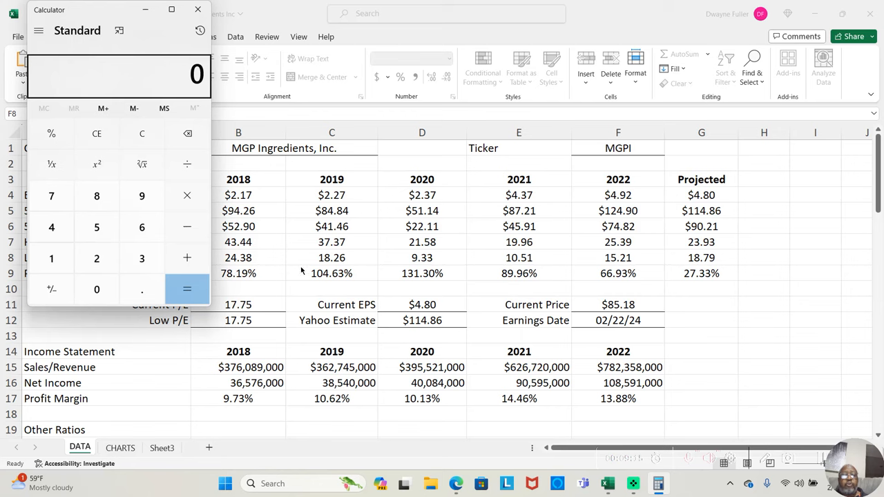
mouse_move(468, 266)
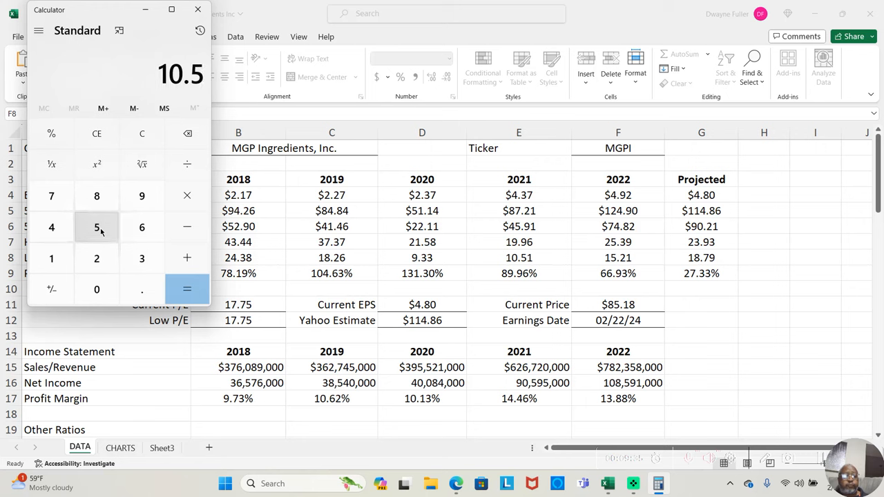
click(51, 258)
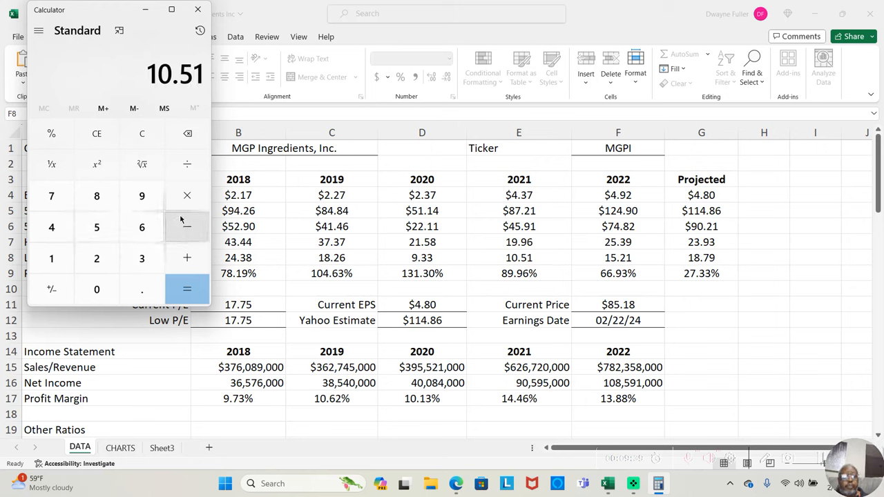
click(186, 195)
text(4.)
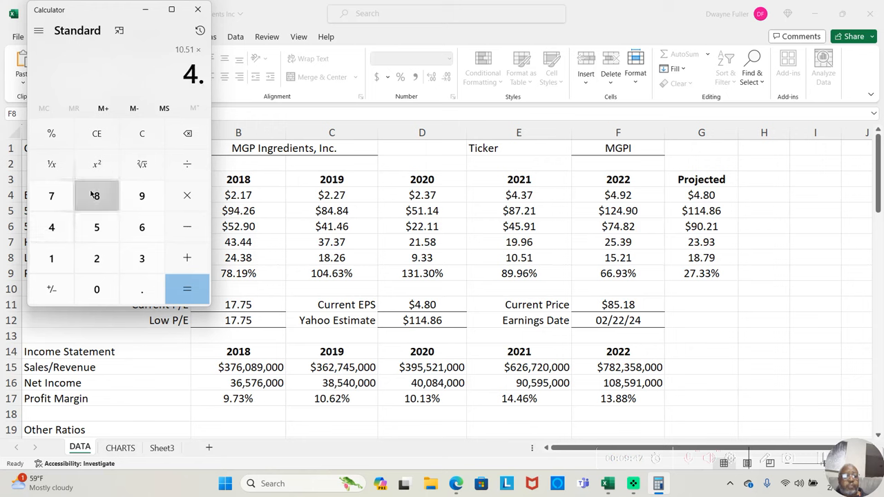
click(187, 289)
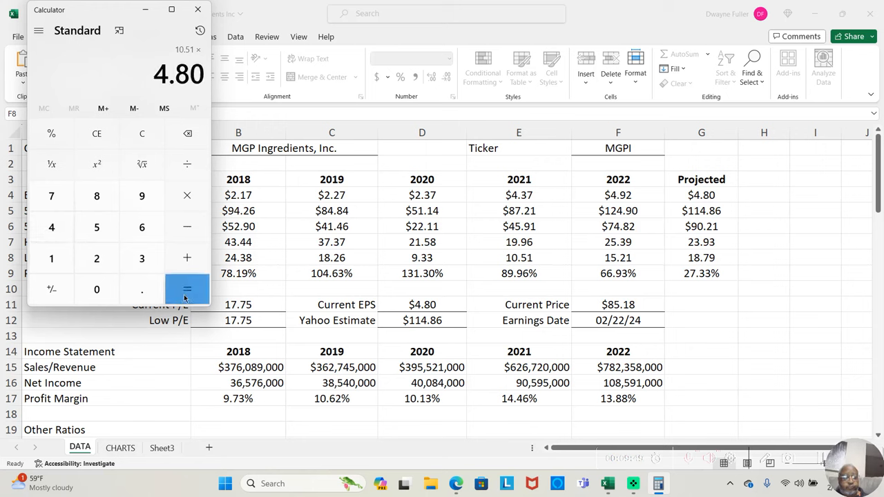
click(187, 289)
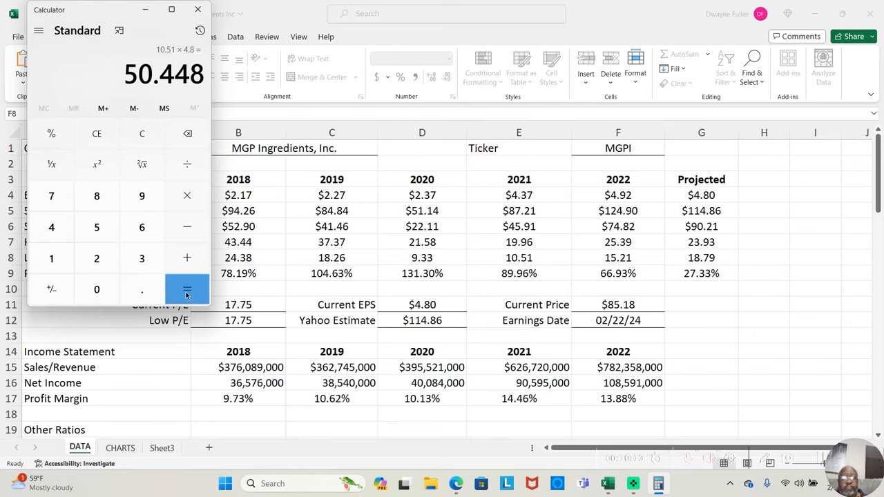
mouse_move(285, 261)
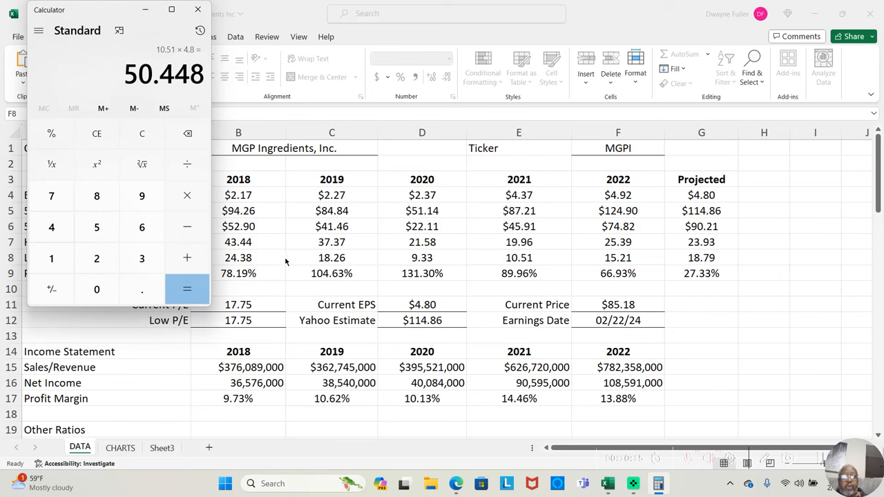
click(197, 9)
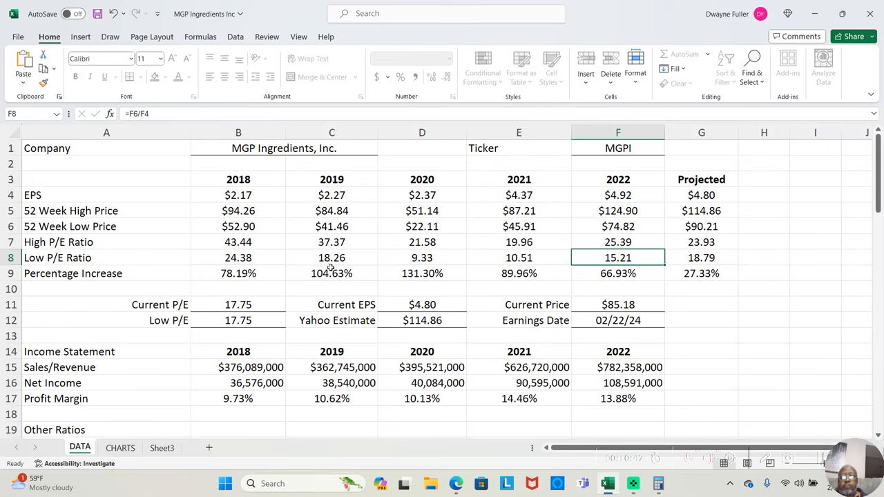
mouse_move(350, 287)
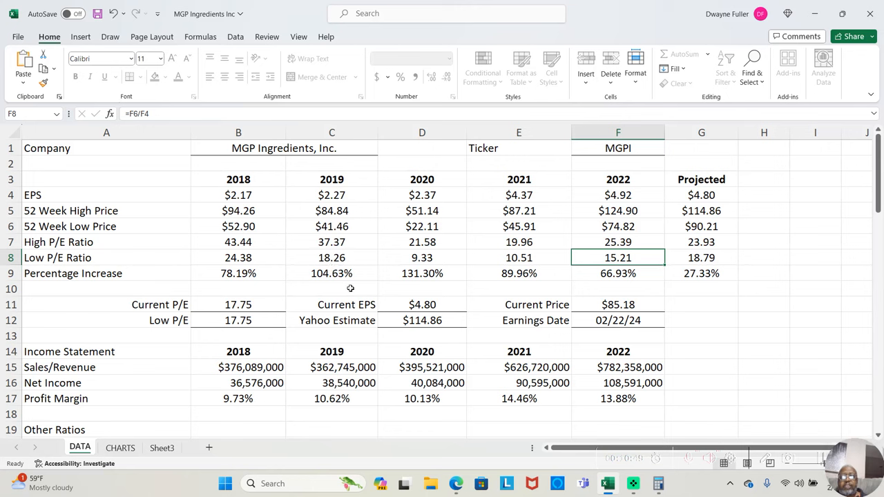
mouse_move(421, 285)
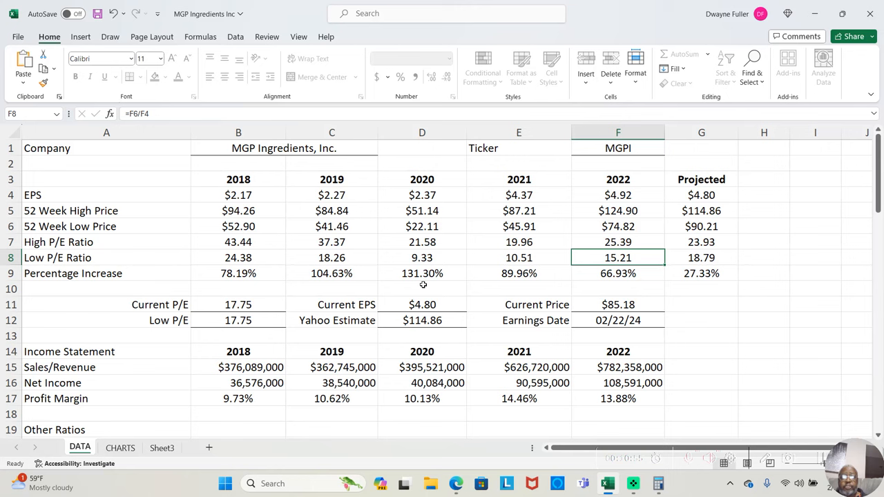
mouse_move(420, 281)
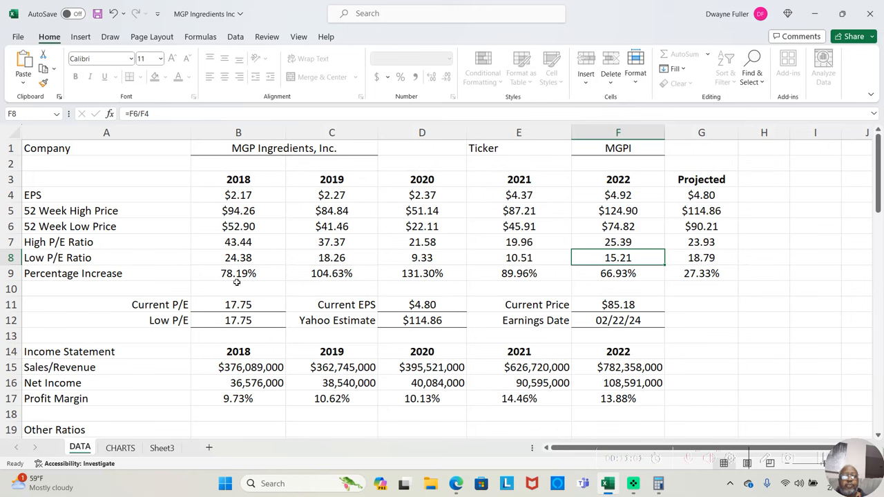
mouse_move(217, 281)
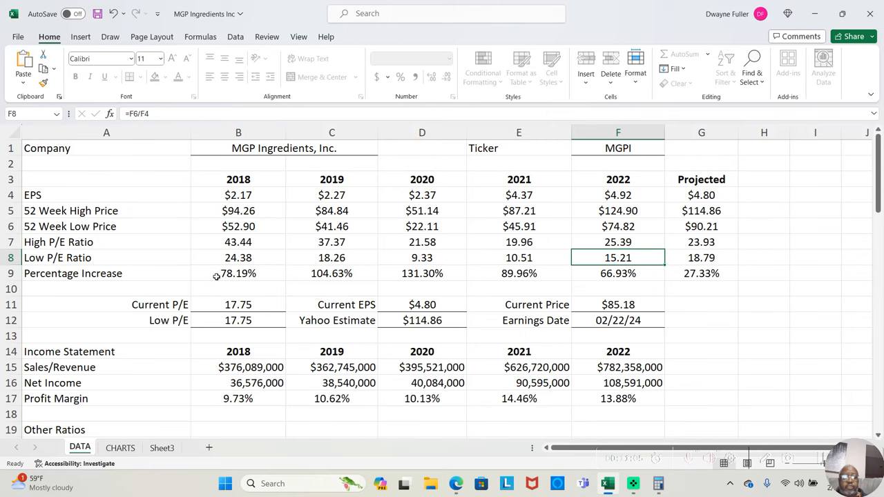
mouse_move(213, 281)
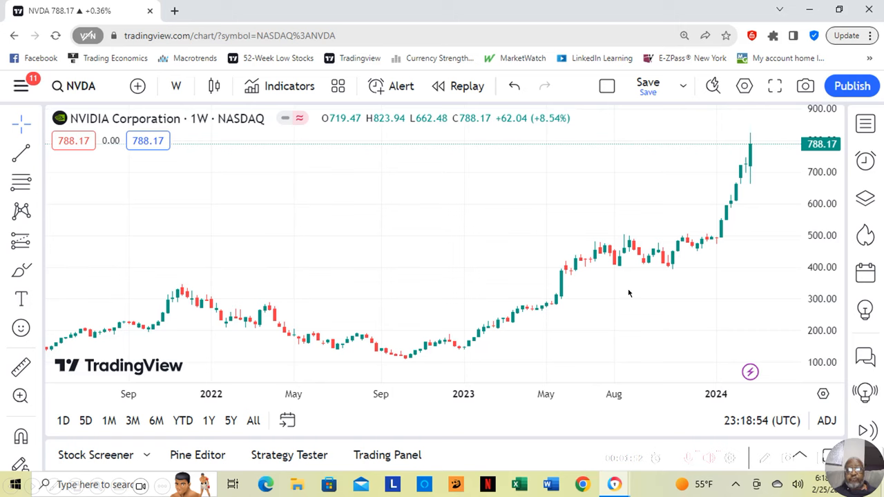
mouse_move(764, 165)
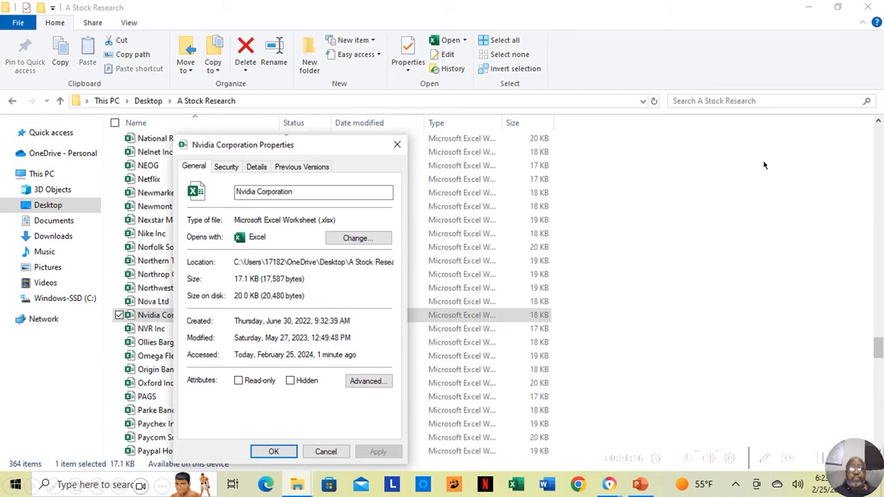
mouse_move(167, 338)
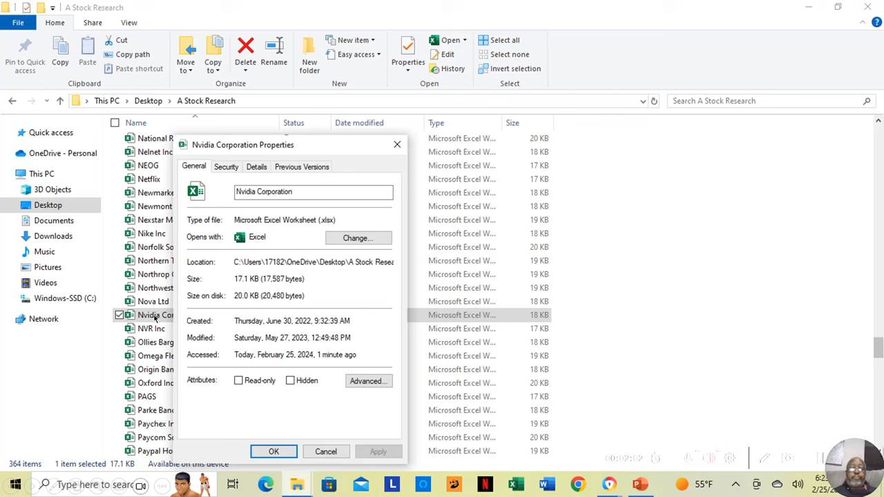
mouse_move(194, 316)
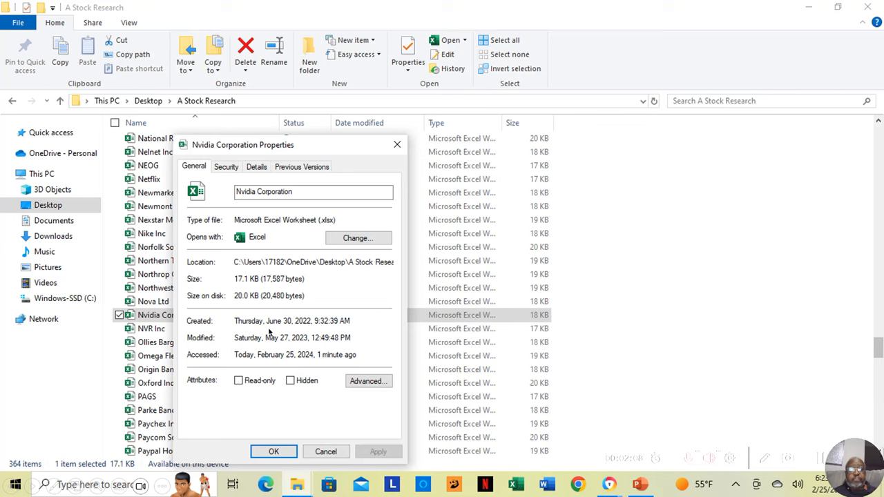
mouse_move(293, 332)
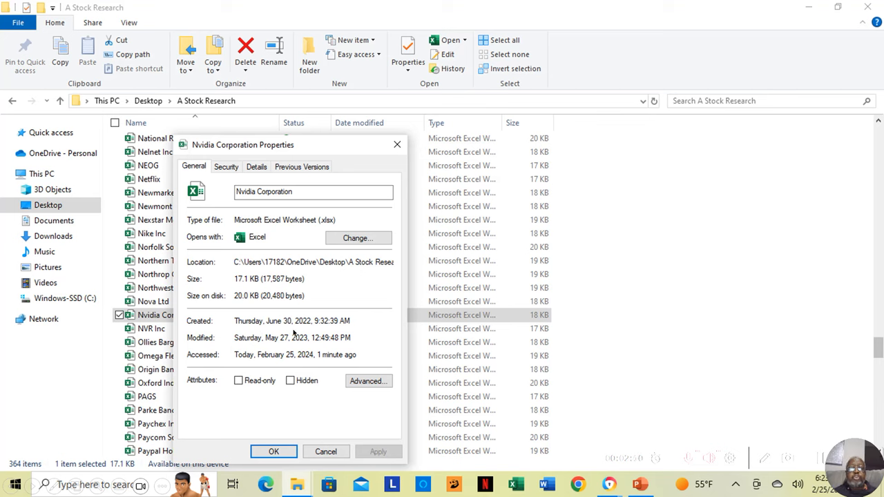
mouse_move(295, 333)
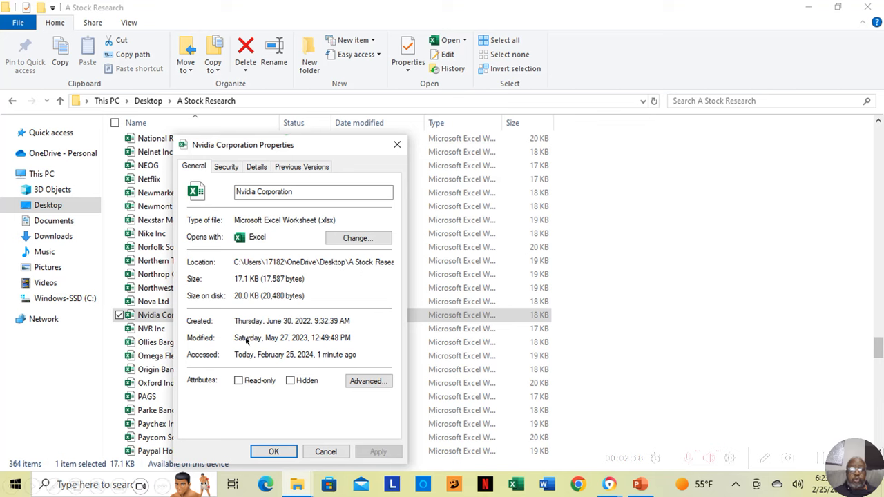
mouse_move(280, 346)
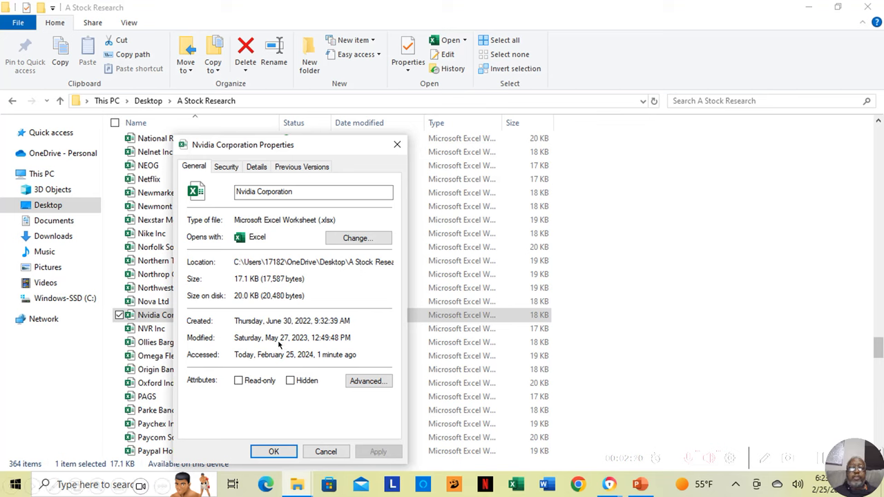
mouse_move(309, 349)
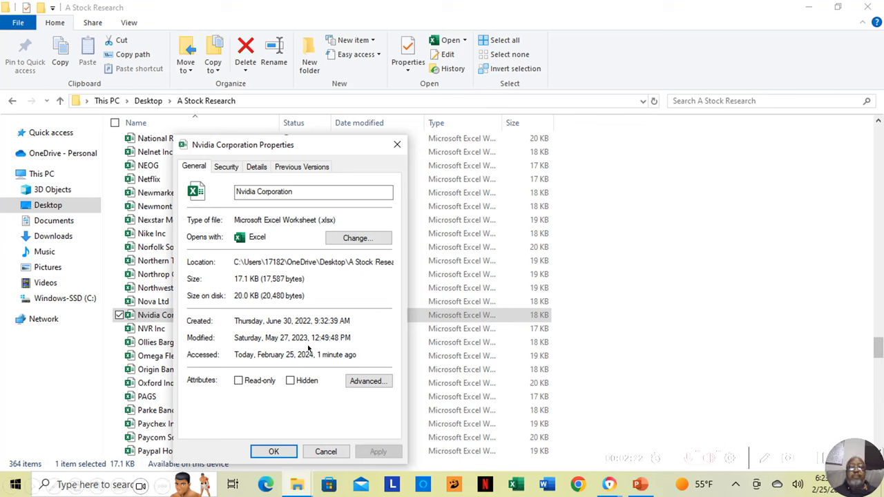
mouse_move(368, 413)
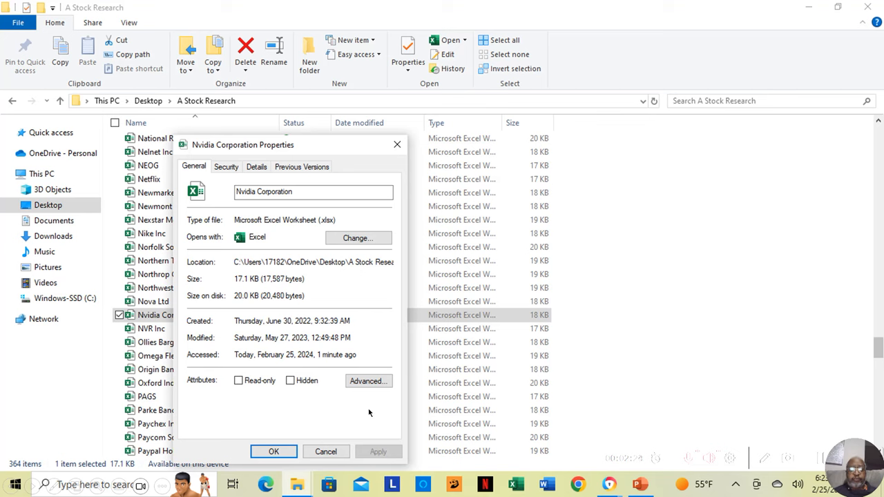
mouse_move(412, 433)
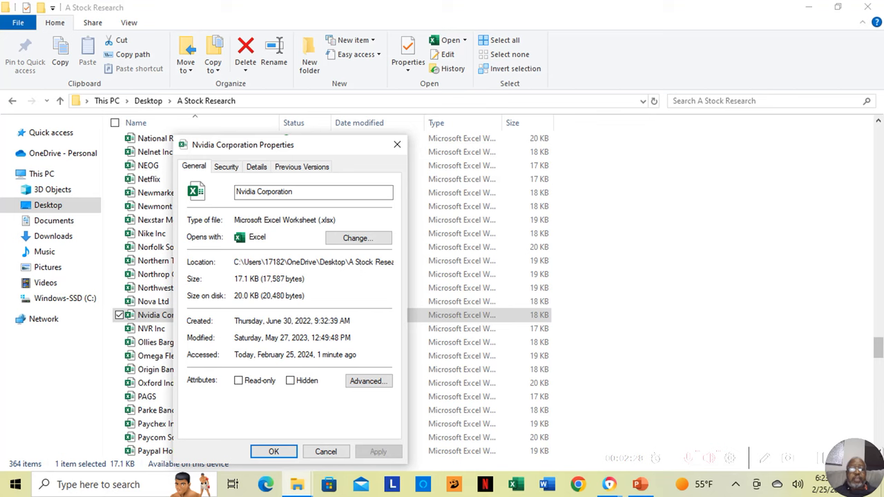
mouse_move(158, 317)
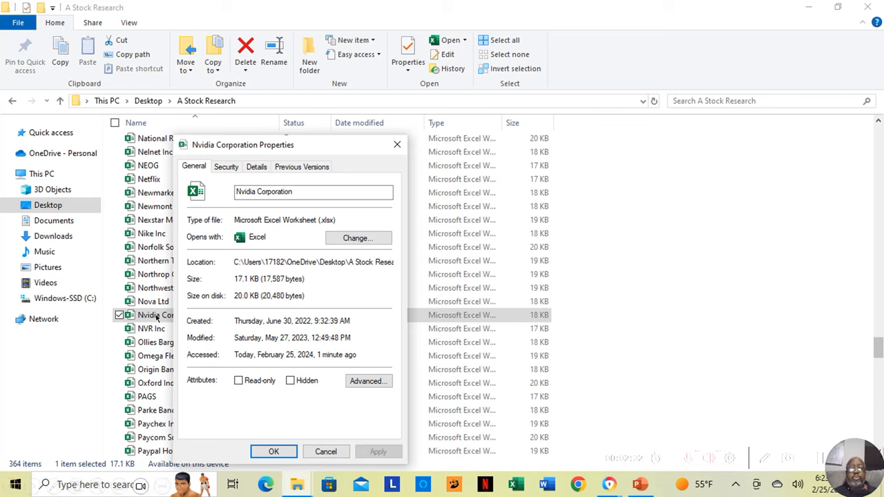
- Open the Nvidia workbook showing current P/E 38.95, EPS $3.73 and price $145.23
click(274, 451)
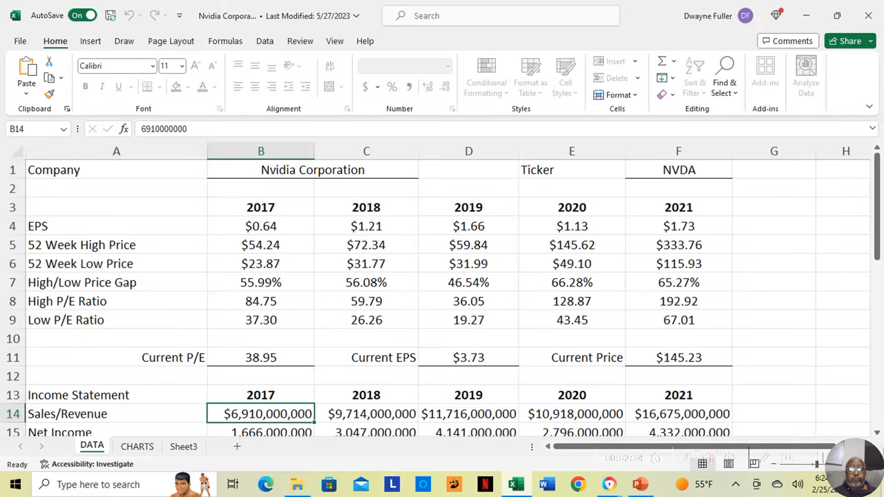
mouse_move(708, 410)
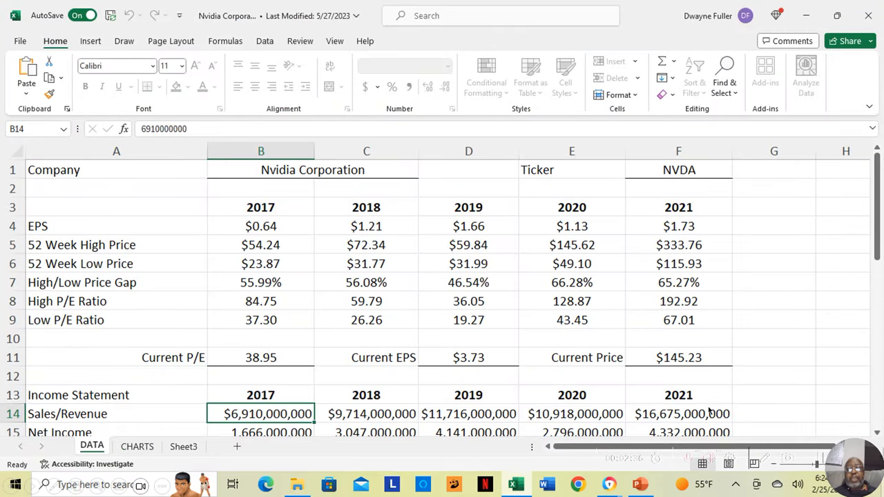
mouse_move(668, 366)
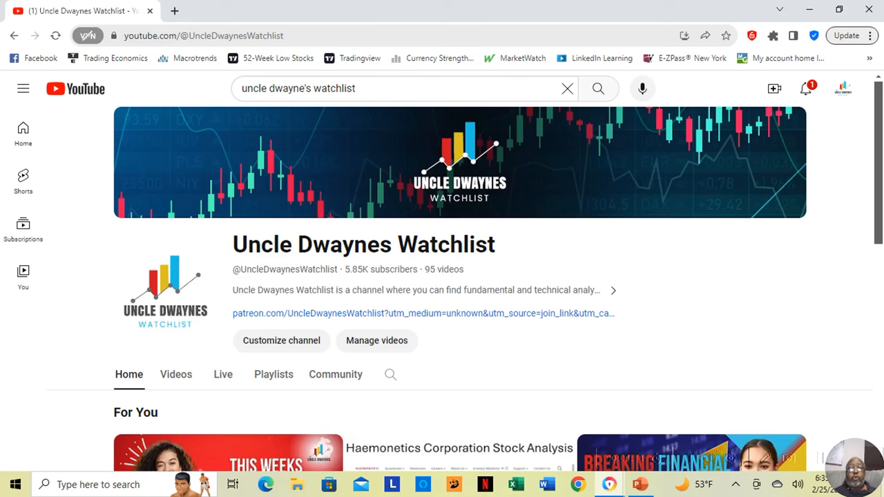
mouse_move(537, 340)
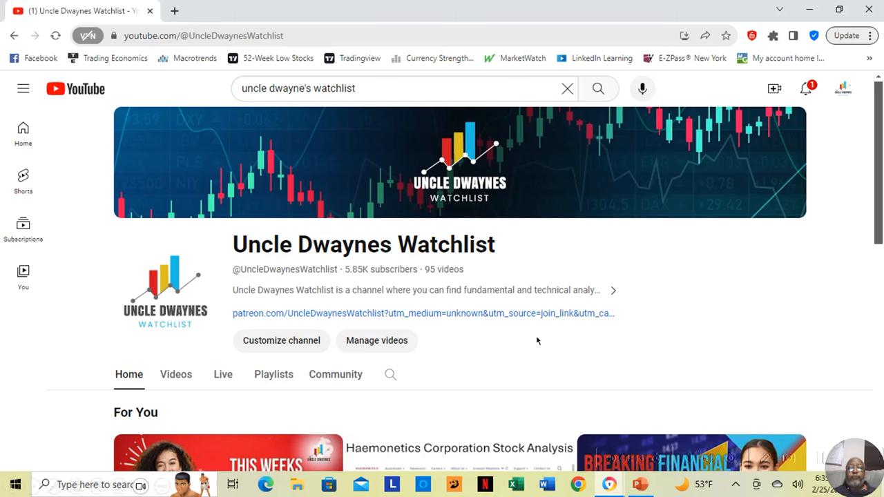
mouse_move(428, 330)
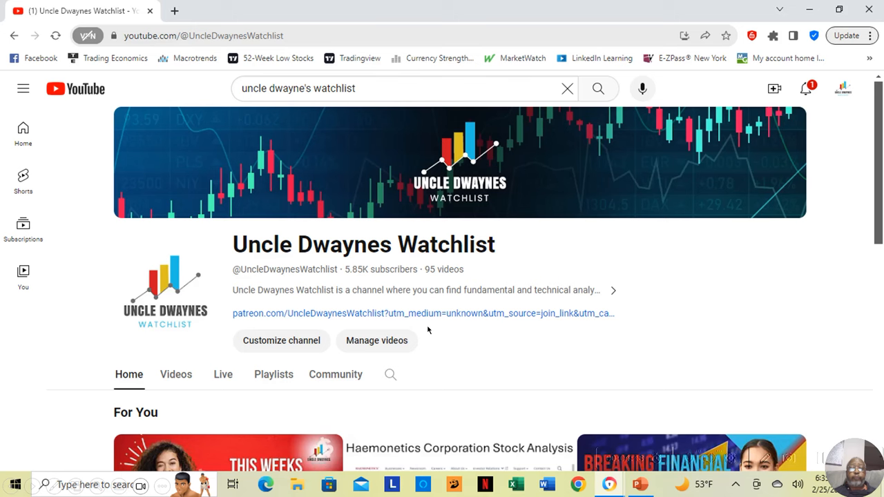
mouse_move(372, 323)
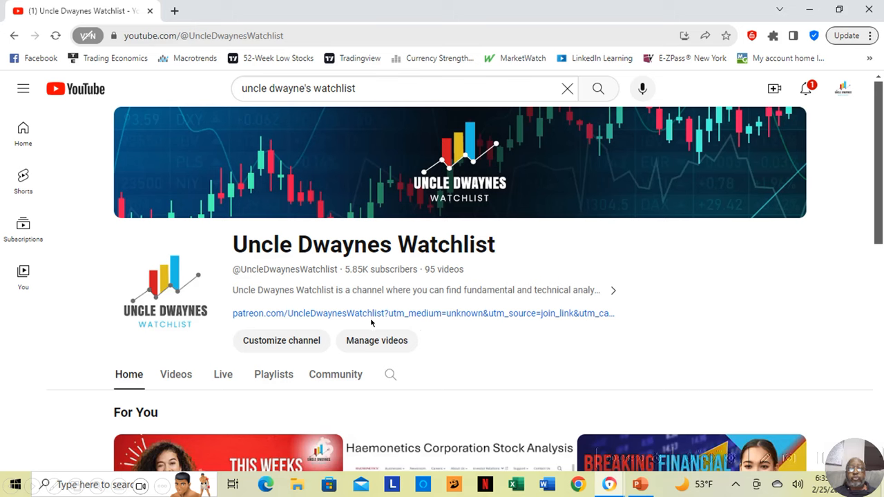
mouse_move(268, 319)
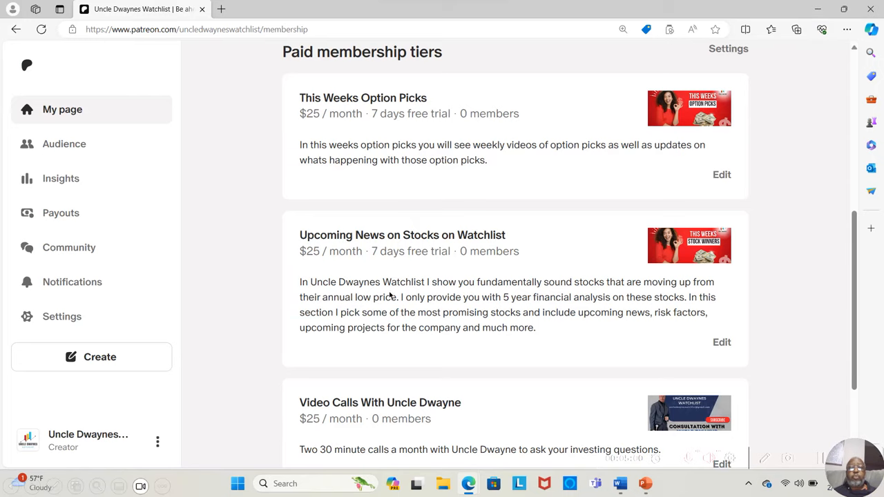
mouse_move(444, 249)
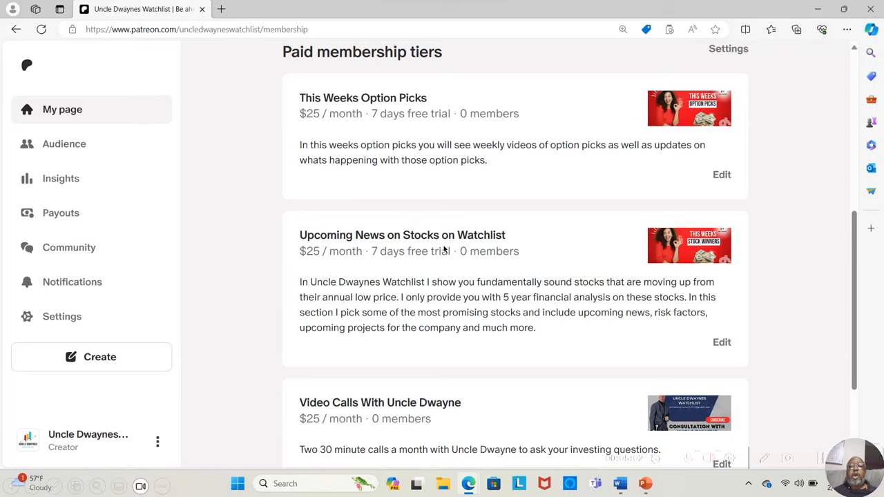
mouse_move(457, 258)
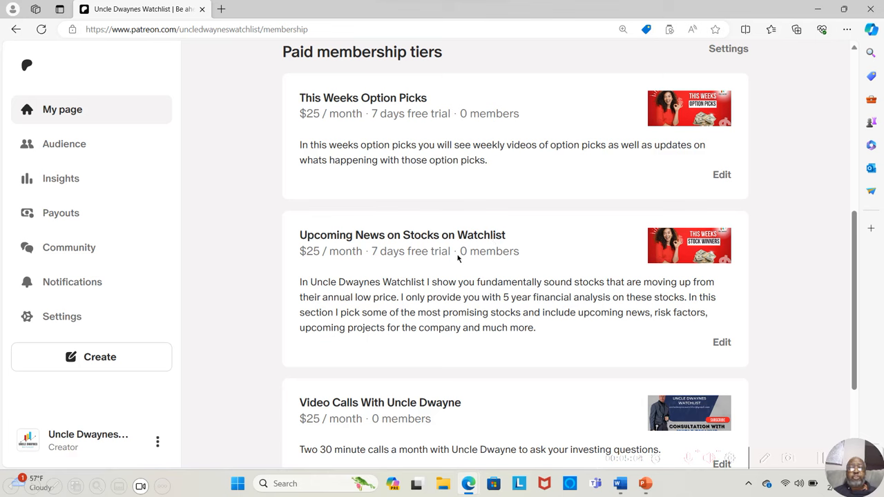
mouse_move(262, 305)
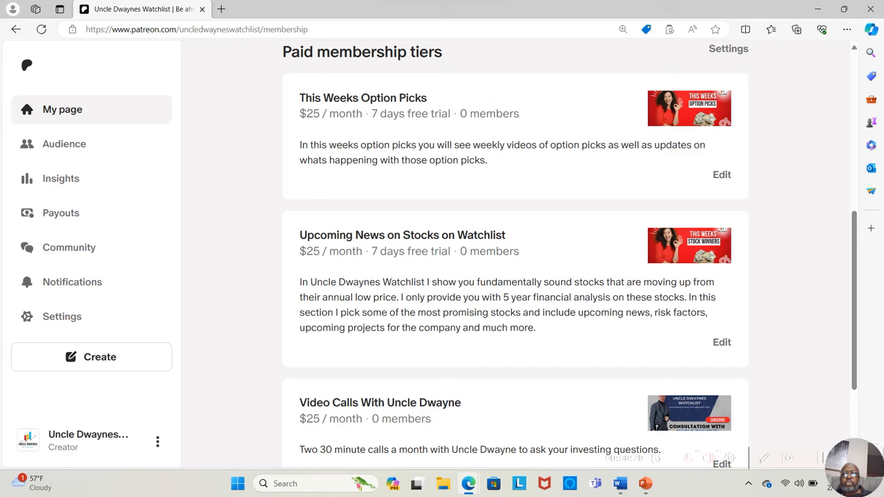
- Return to the MGP Ingredients DATA sheet showing 2022 shareholders' equity of $745,644,000
click(606, 484)
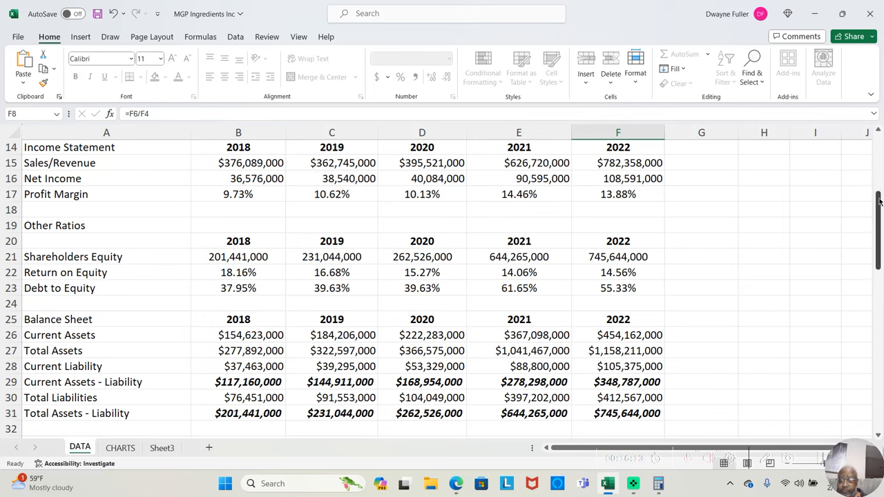
- Scroll down to the Balance Sheet and financing cash flow rows for 2018–2022
drag(878, 207, 879, 204)
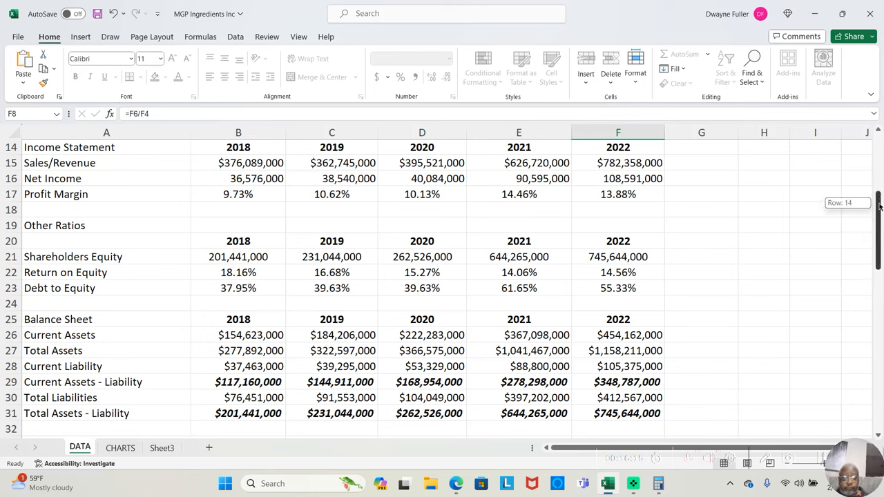
scroll(down, 3)
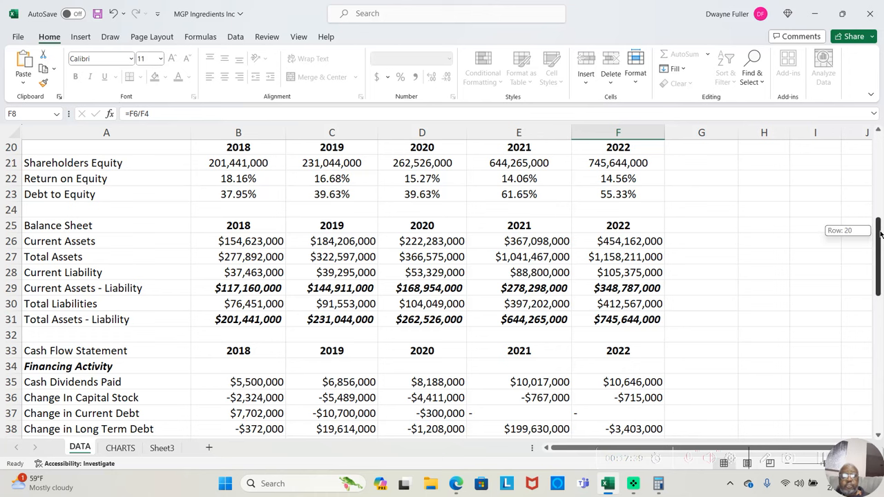
scroll(down, 3)
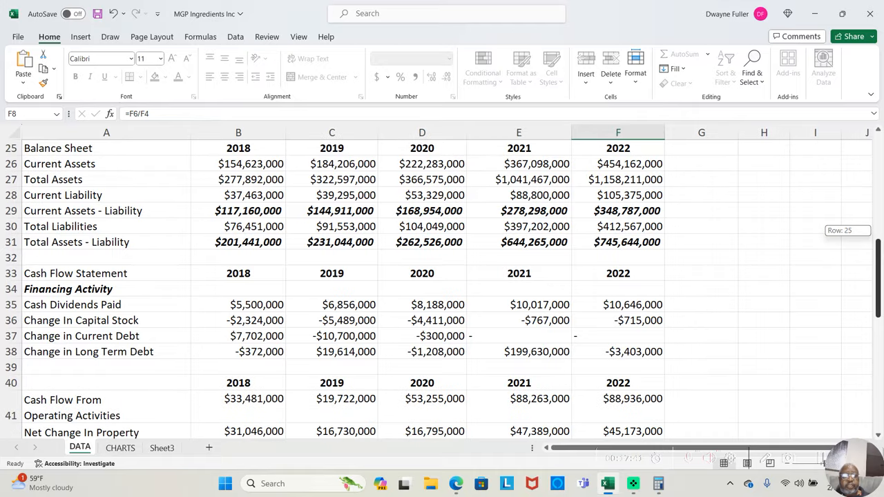
mouse_move(578, 194)
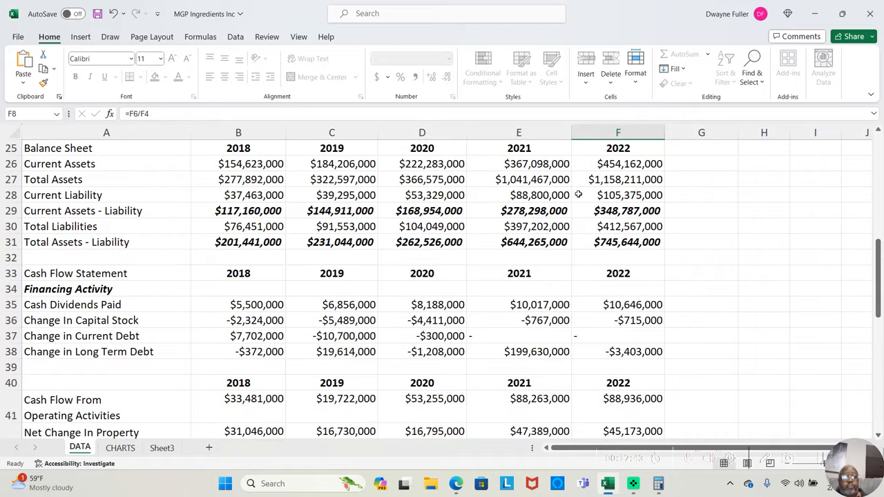
mouse_move(291, 183)
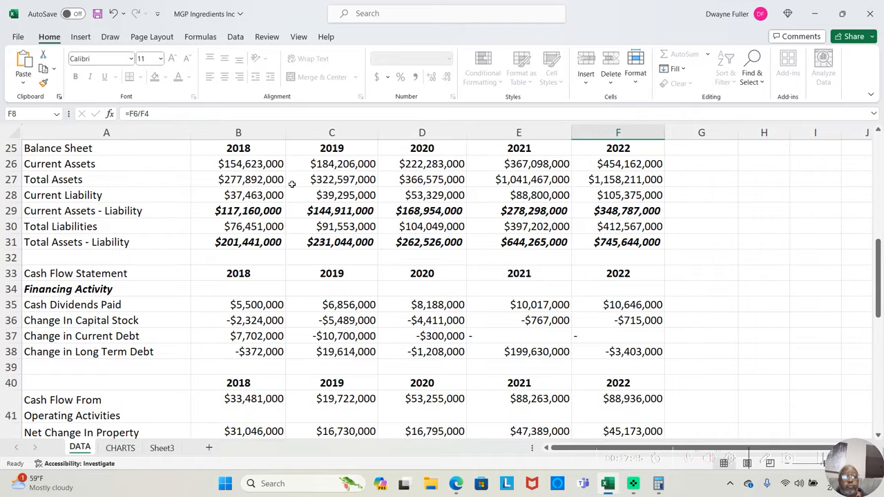
mouse_move(242, 200)
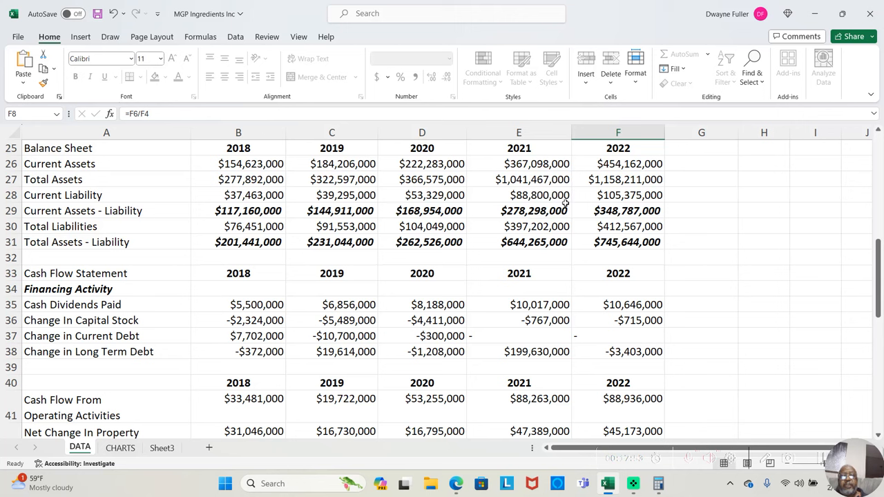
mouse_move(390, 214)
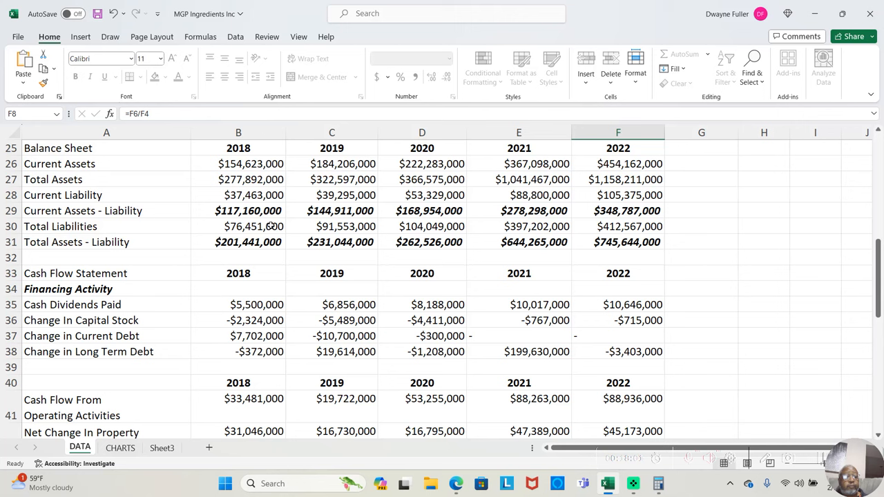
mouse_move(313, 231)
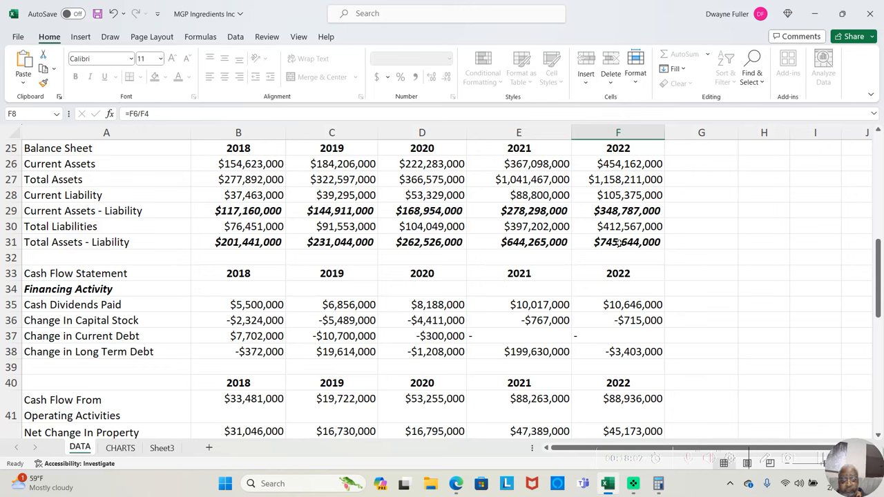
mouse_move(853, 264)
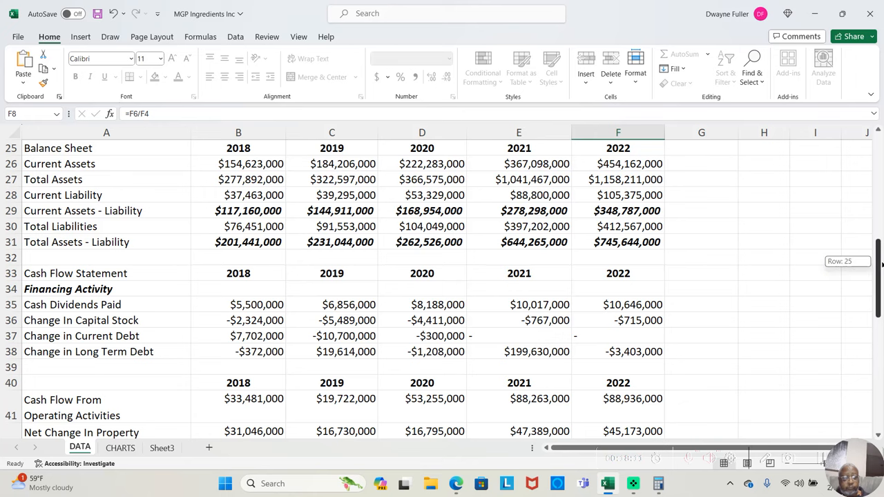
- Scroll to Free Cash Flow After Dividends, reaching $33,117,000 in 2022
scroll(down, 3)
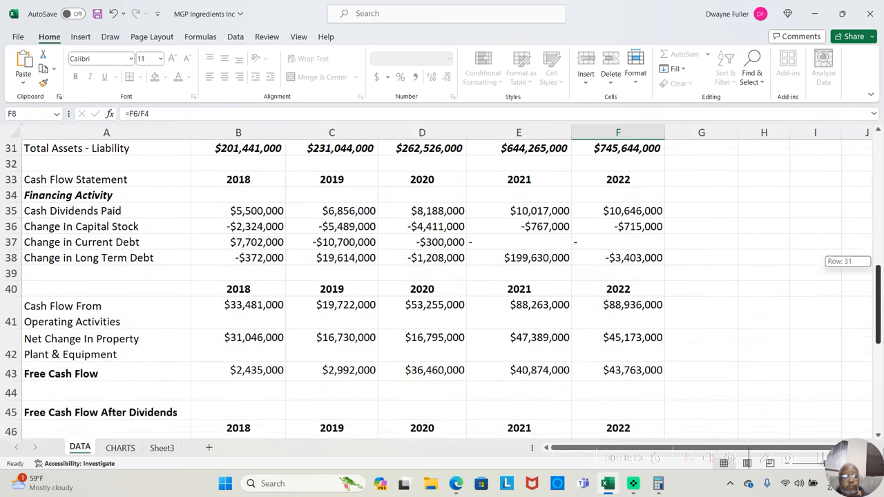
scroll(down, 3)
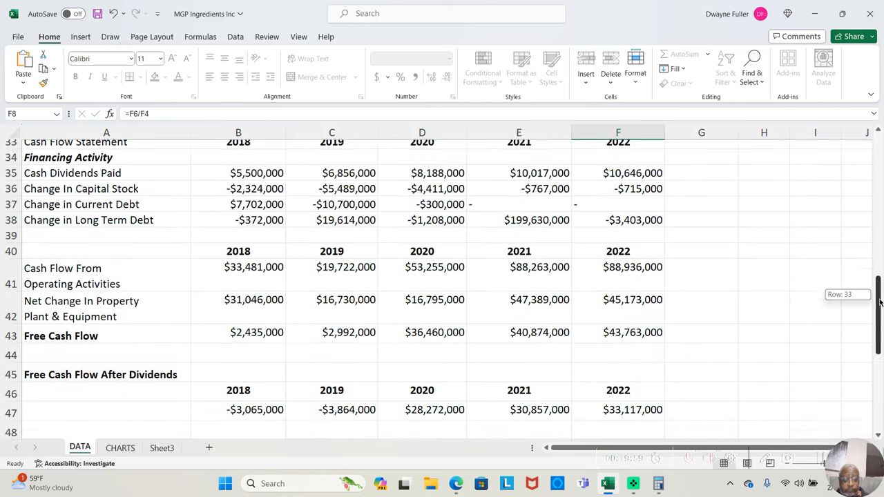
- Scroll to Net Income vs Free Cash Flow and the Management, Competition and Future rows
scroll(down, 3)
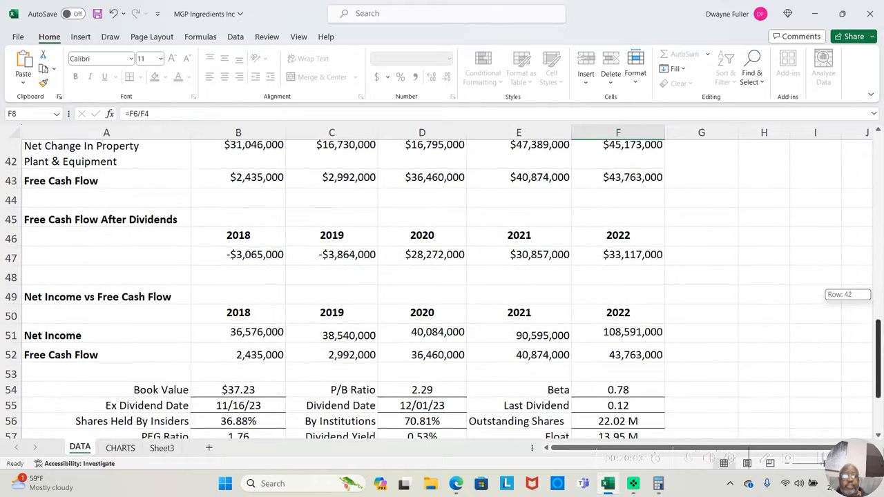
scroll(down, 3)
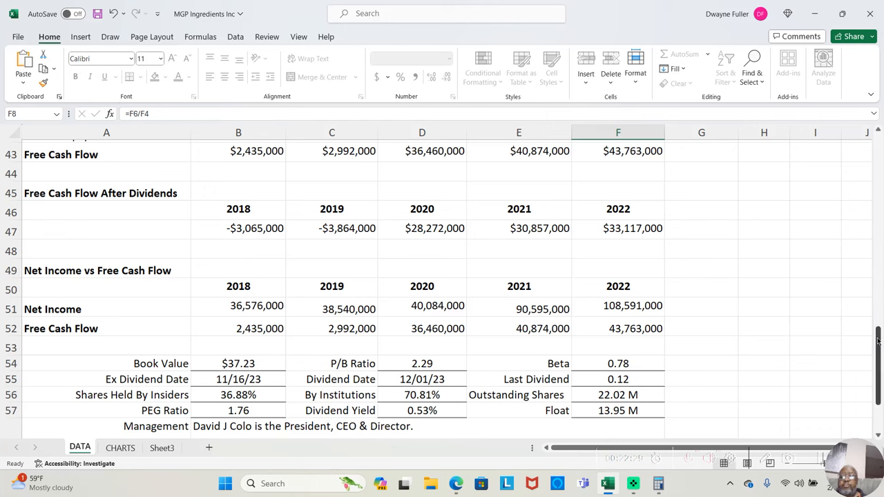
drag(877, 332, 878, 339)
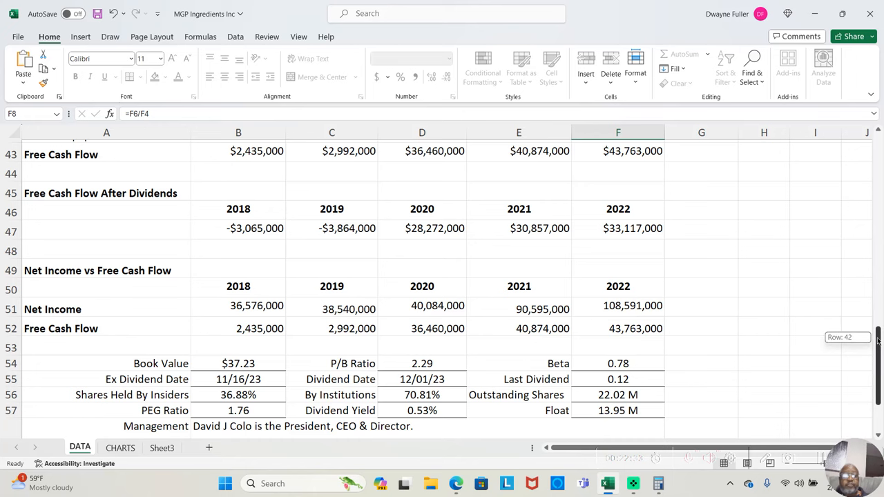
scroll(down, 3)
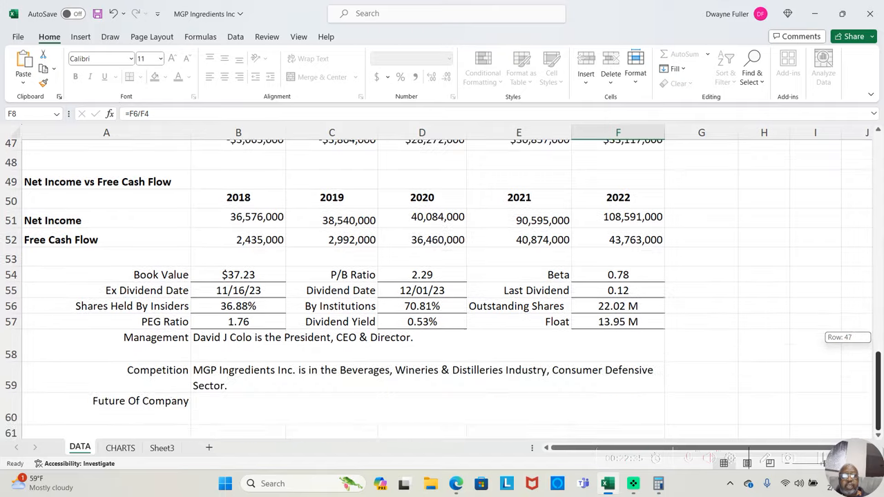